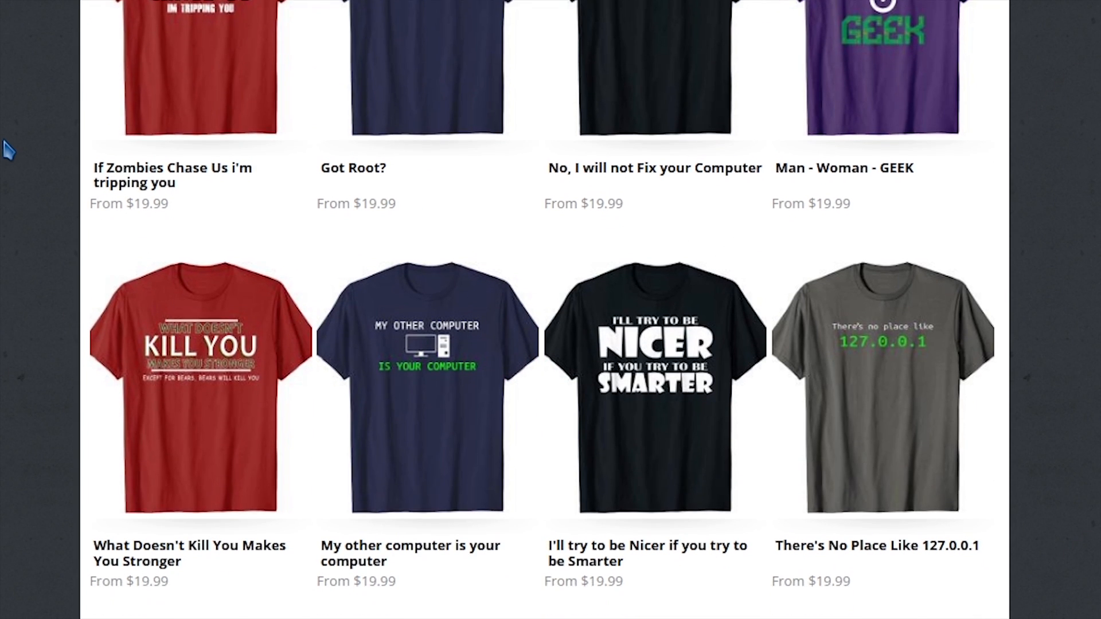
# Step: Scroll the catalogue and open the 'Have you tried turning it off and on again?' shirt page
pyautogui.scroll(-3)
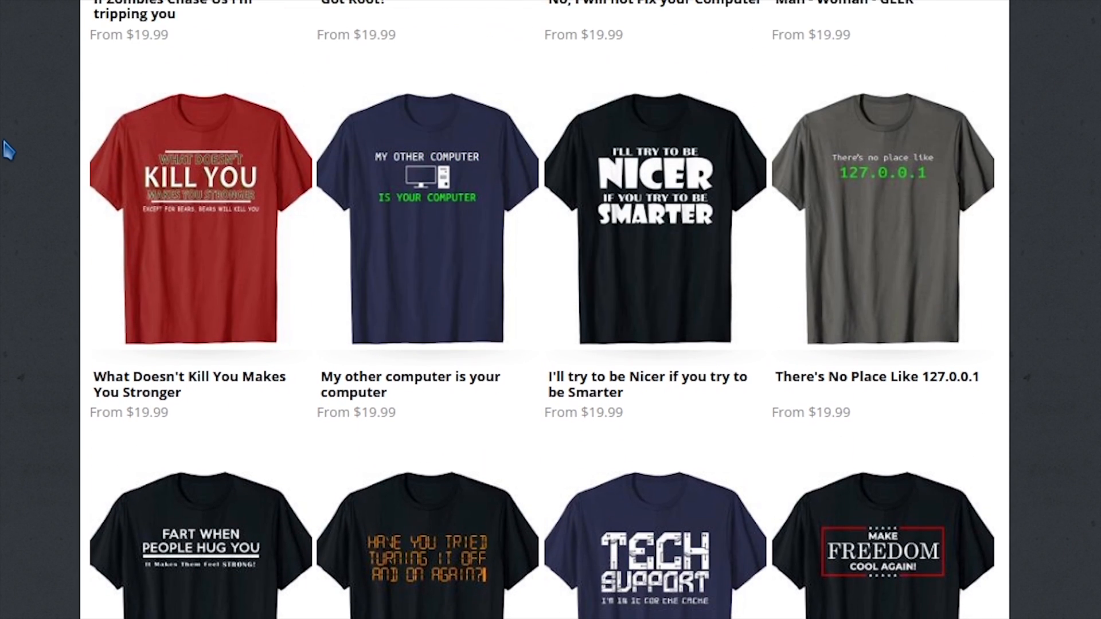
pyautogui.click(653, 218)
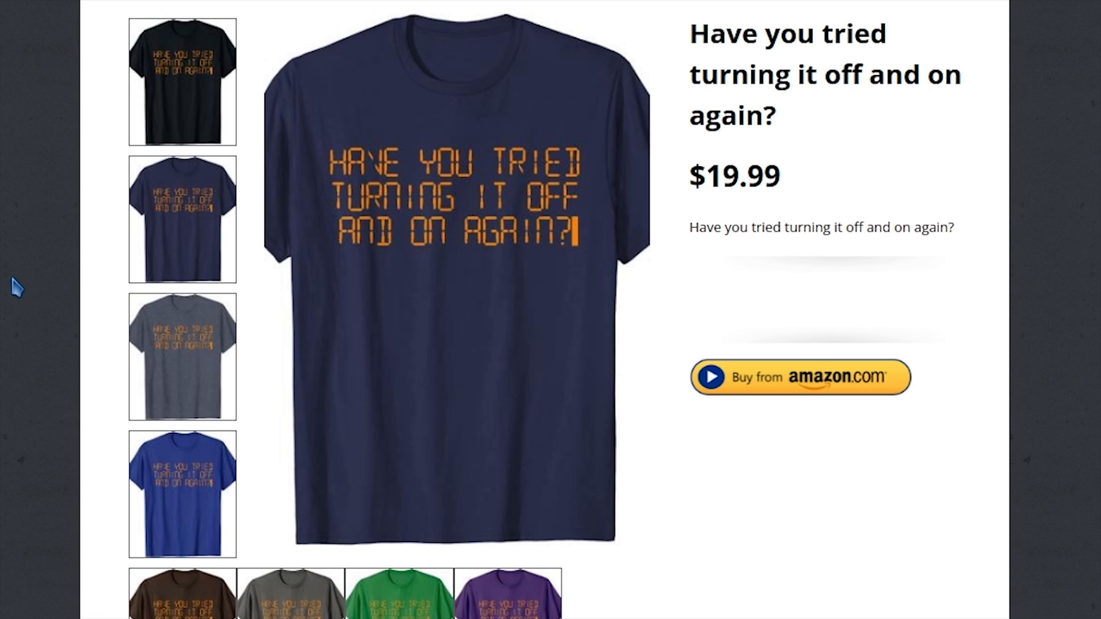
pyautogui.click(182, 356)
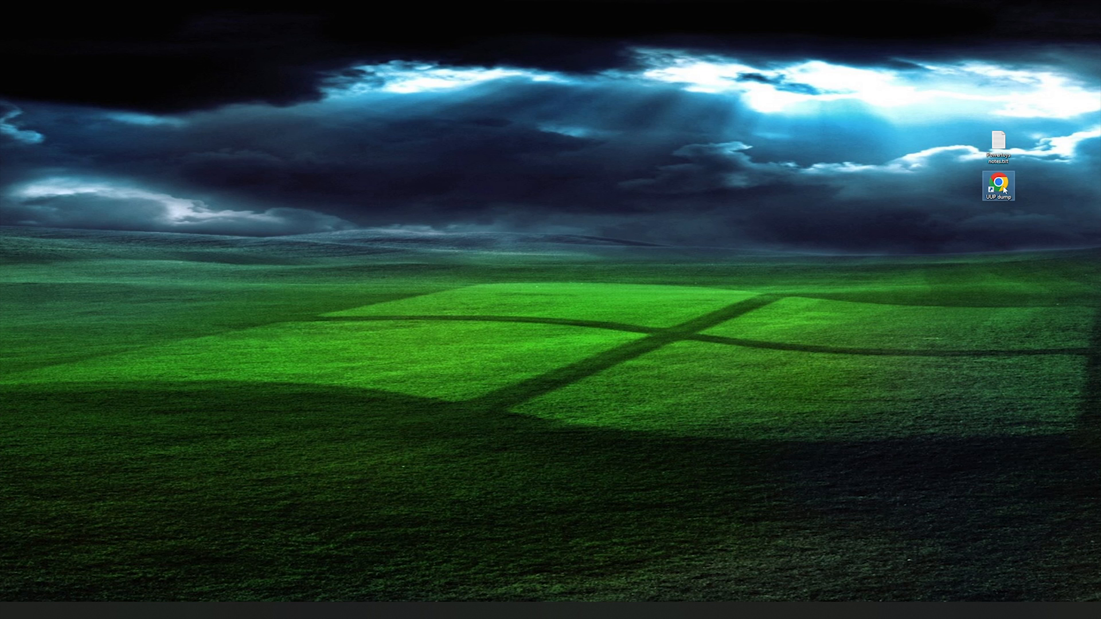
# Step: Launch uupdump.net in Chrome from the desktop shortcut
pyautogui.doubleClick(998, 184)
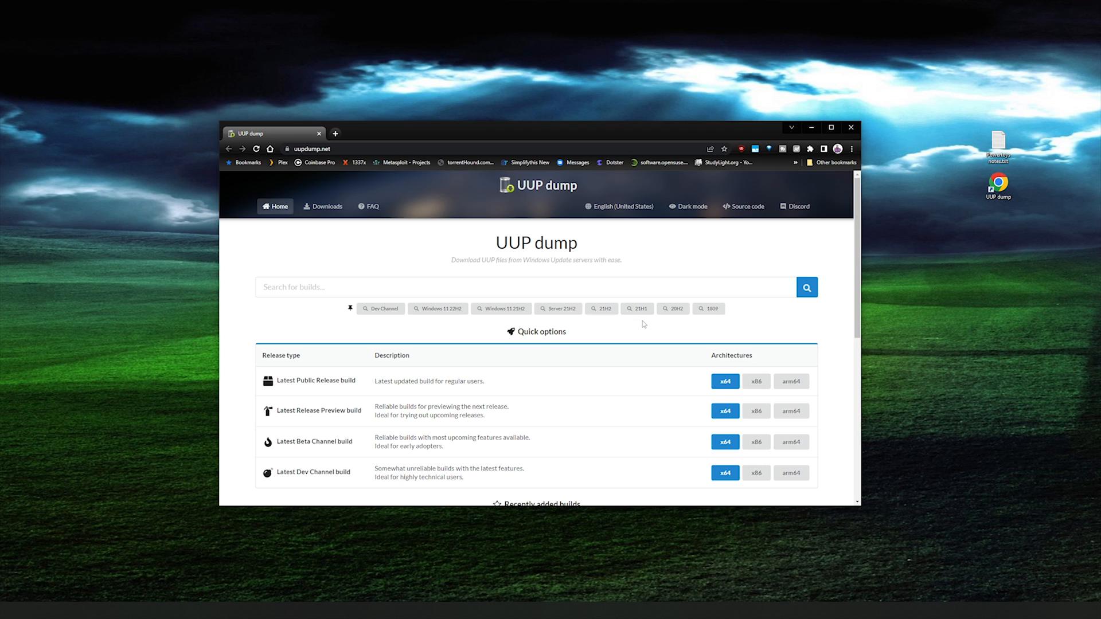
pyautogui.moveTo(513, 345)
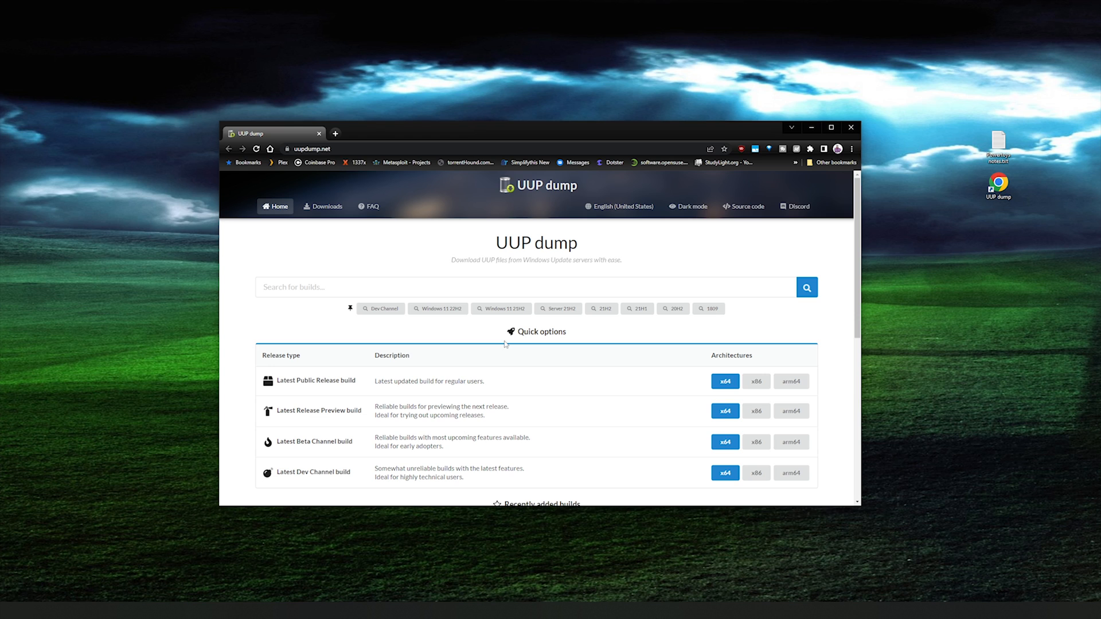
pyautogui.moveTo(505, 348)
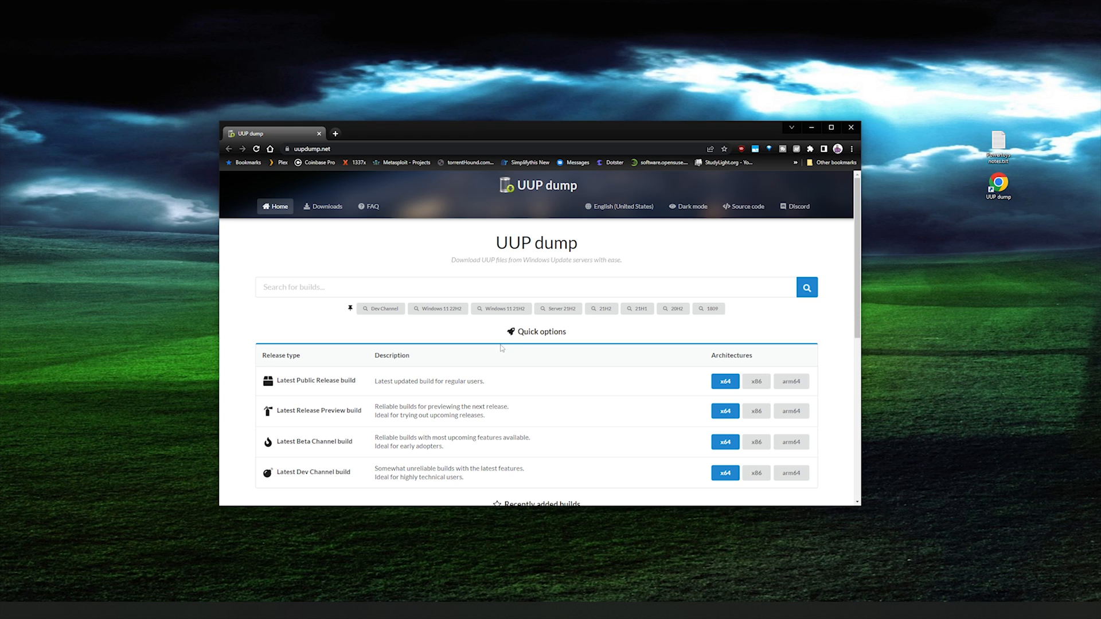
pyautogui.moveTo(531, 330)
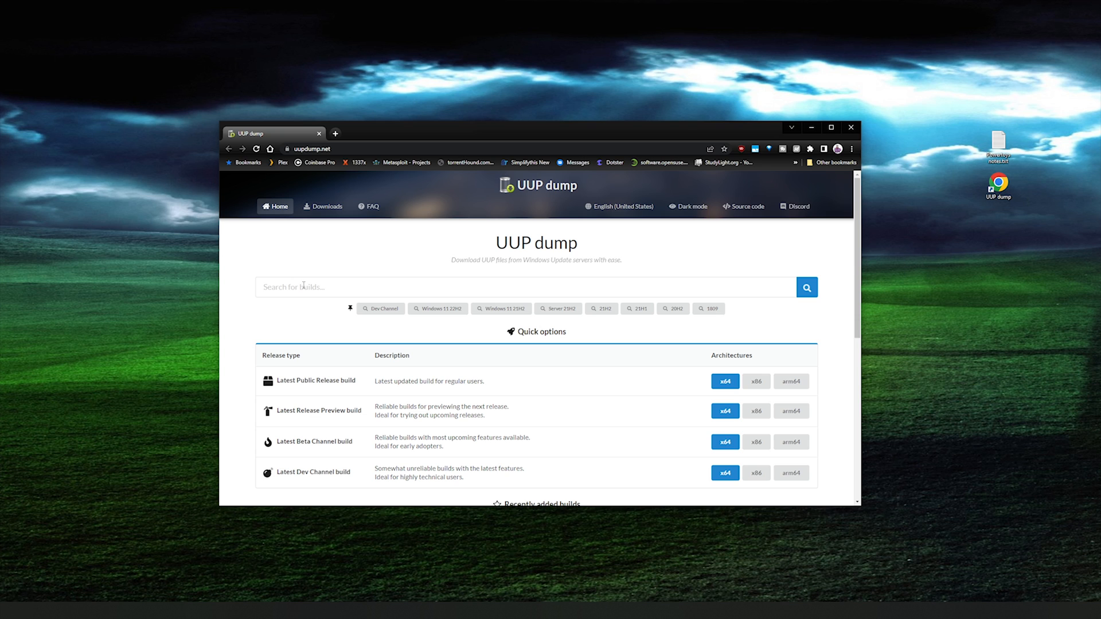
# Step: Scroll the home page down to the Quick options and recent builds list
pyautogui.scroll(-3)
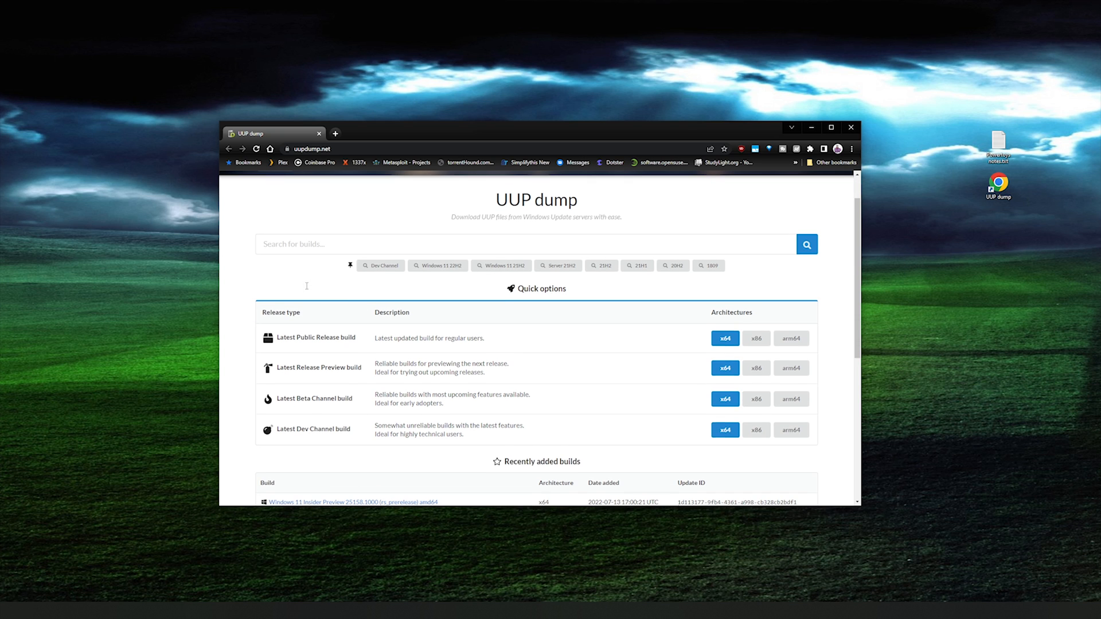
pyautogui.moveTo(532, 309)
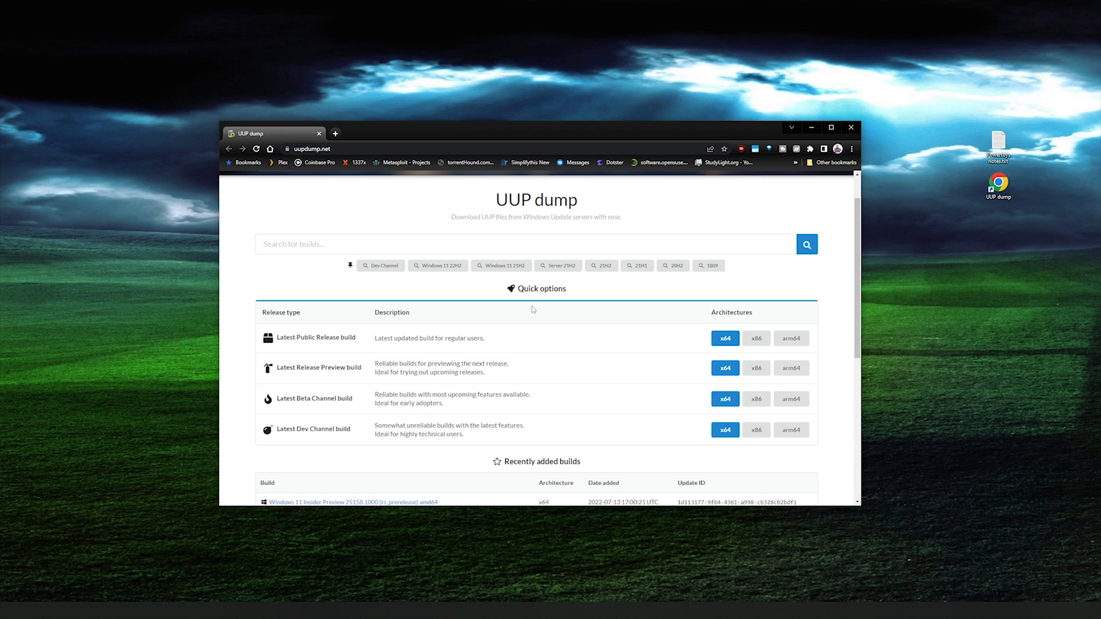
pyautogui.moveTo(327, 337)
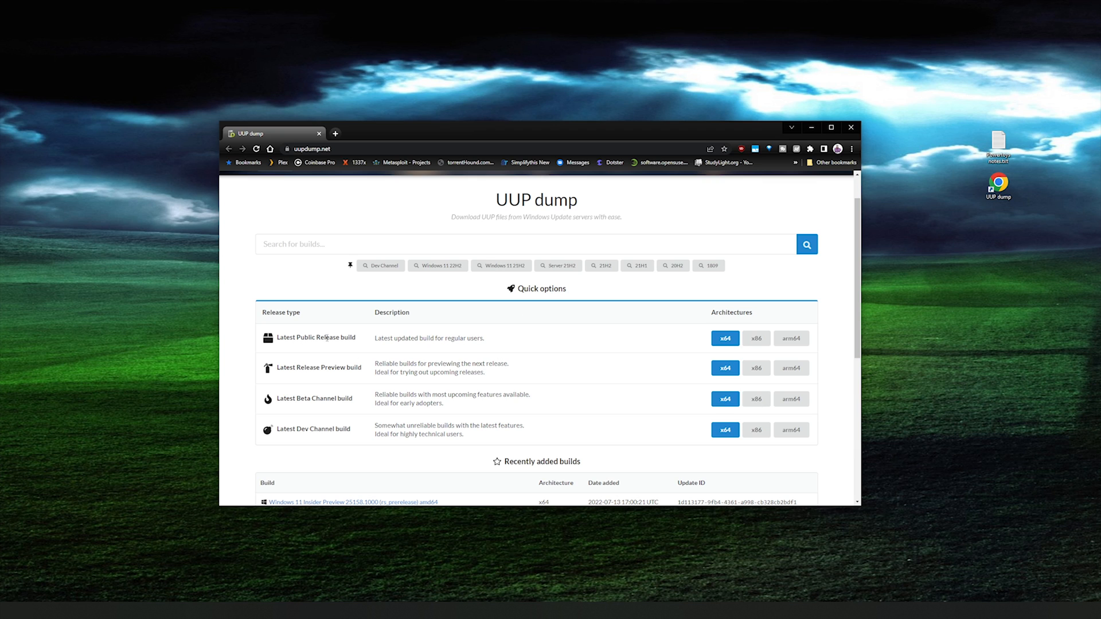
pyautogui.moveTo(311, 367)
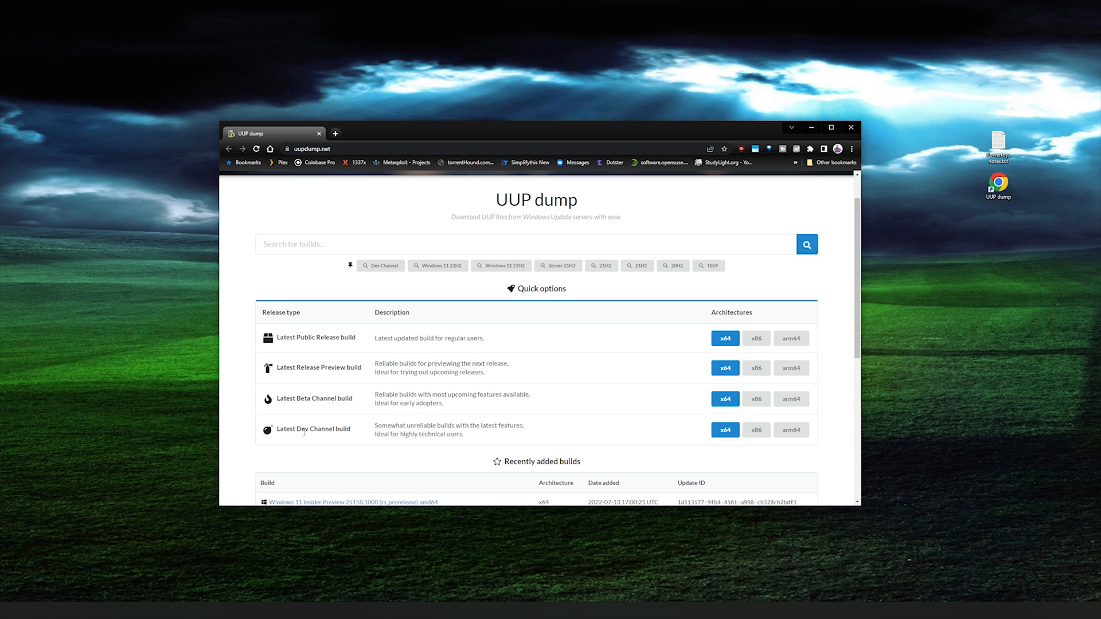
pyautogui.moveTo(316, 395)
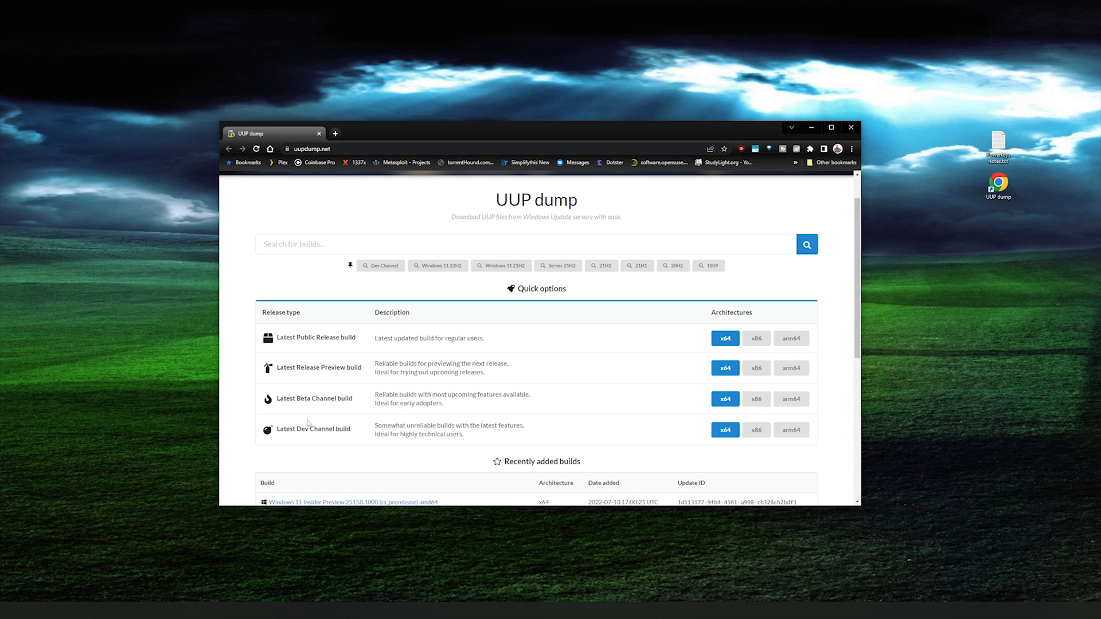
pyautogui.moveTo(312, 440)
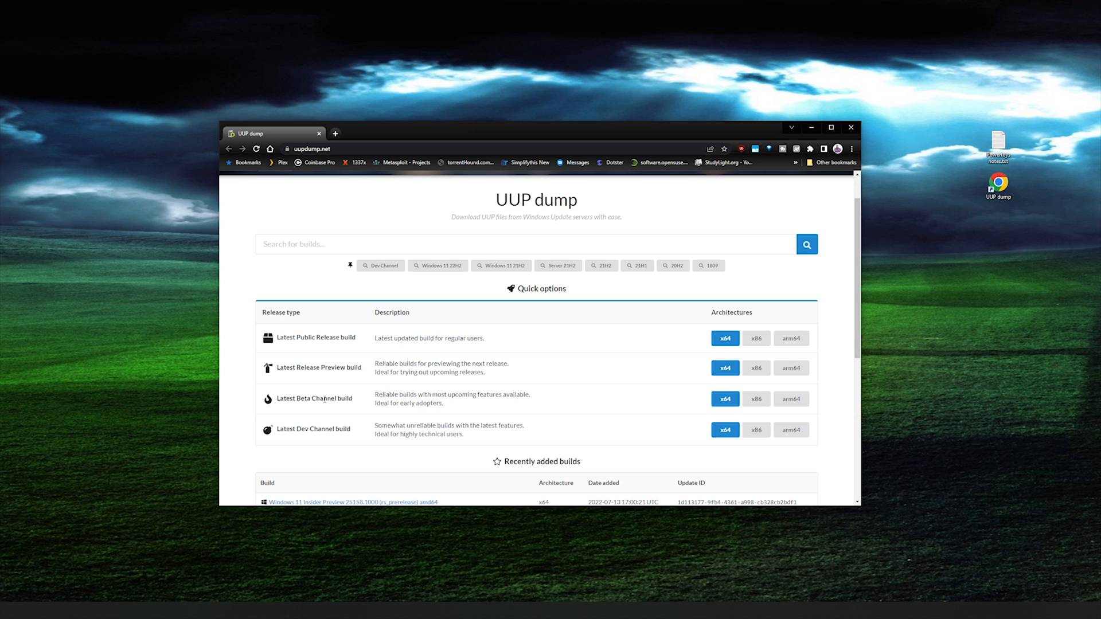
pyautogui.moveTo(790, 399)
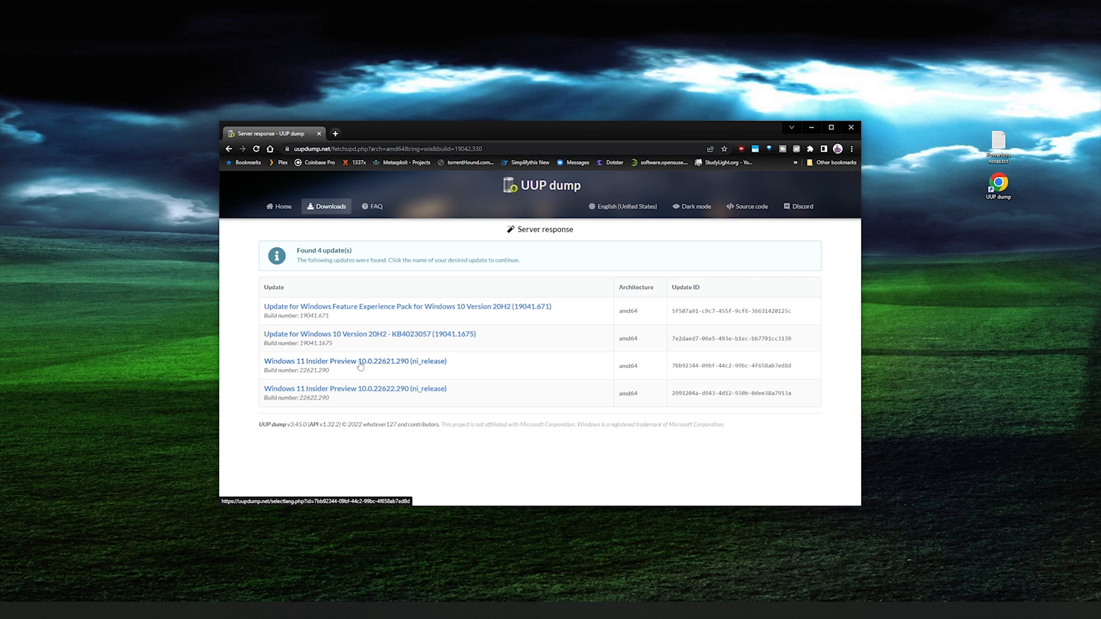
pyautogui.moveTo(371, 390)
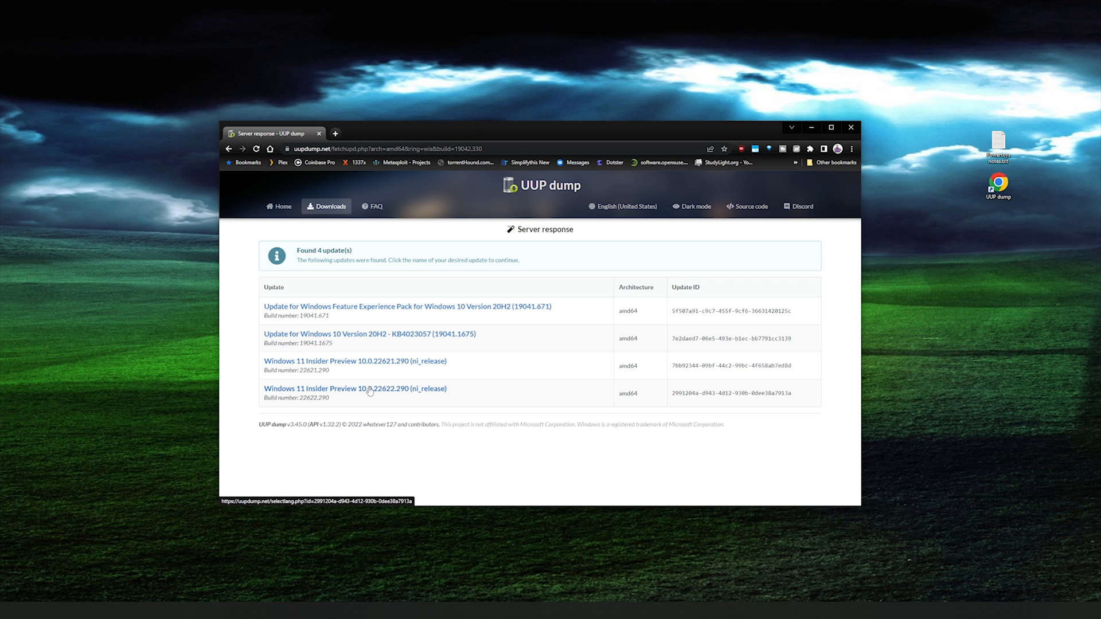
pyautogui.moveTo(362, 341)
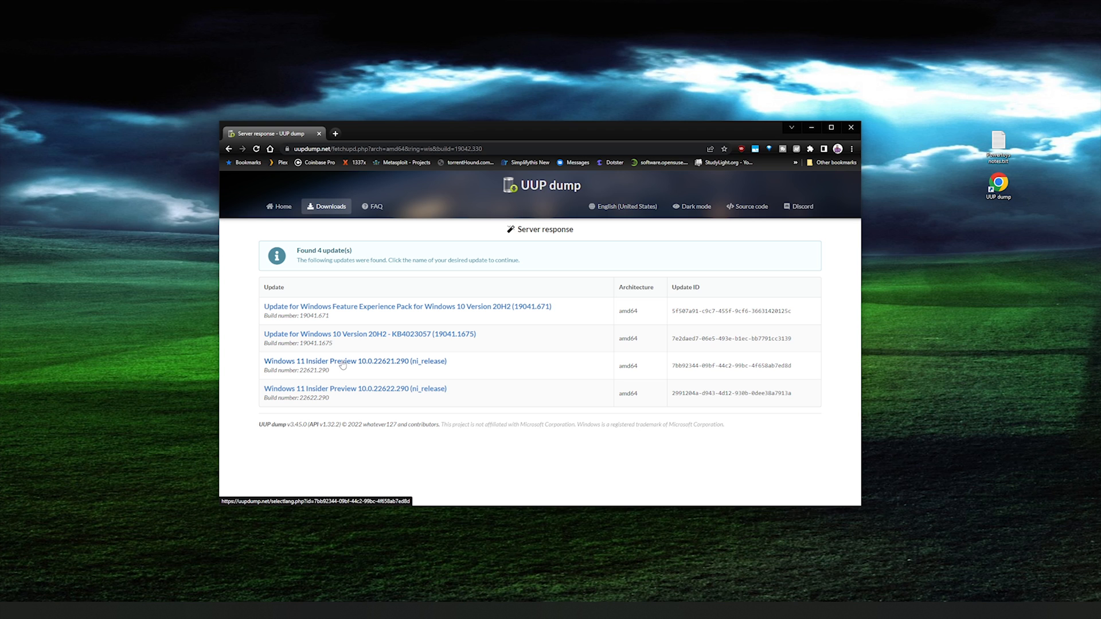
pyautogui.moveTo(343, 364)
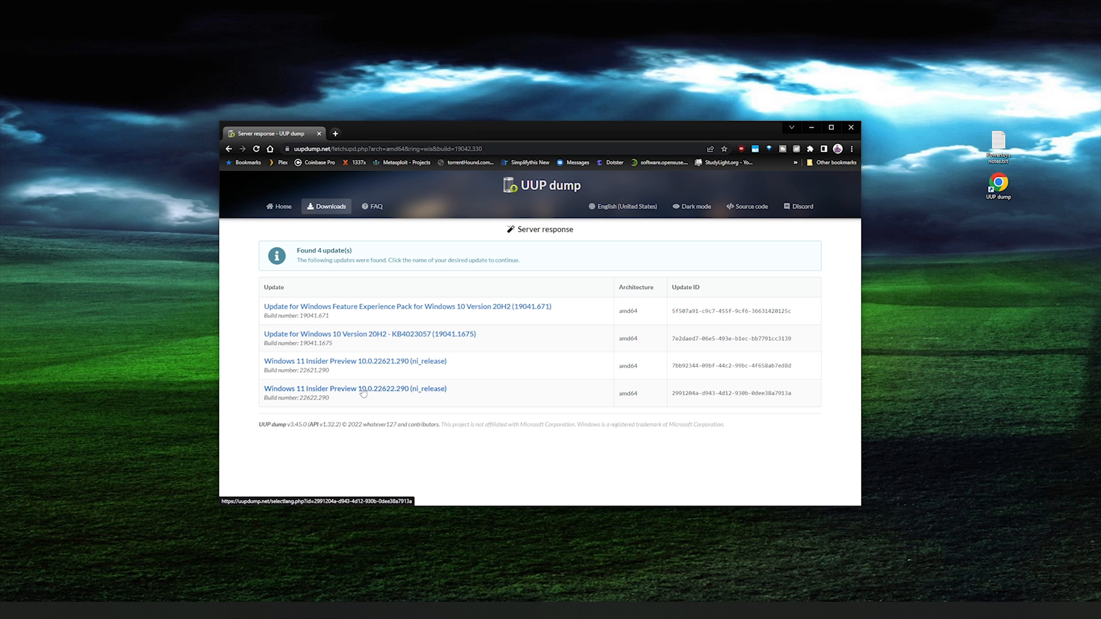
# Step: Pick Windows 11 Insider Preview build 10.0.22622.290 and keep English (United States) as language
pyautogui.click(355, 388)
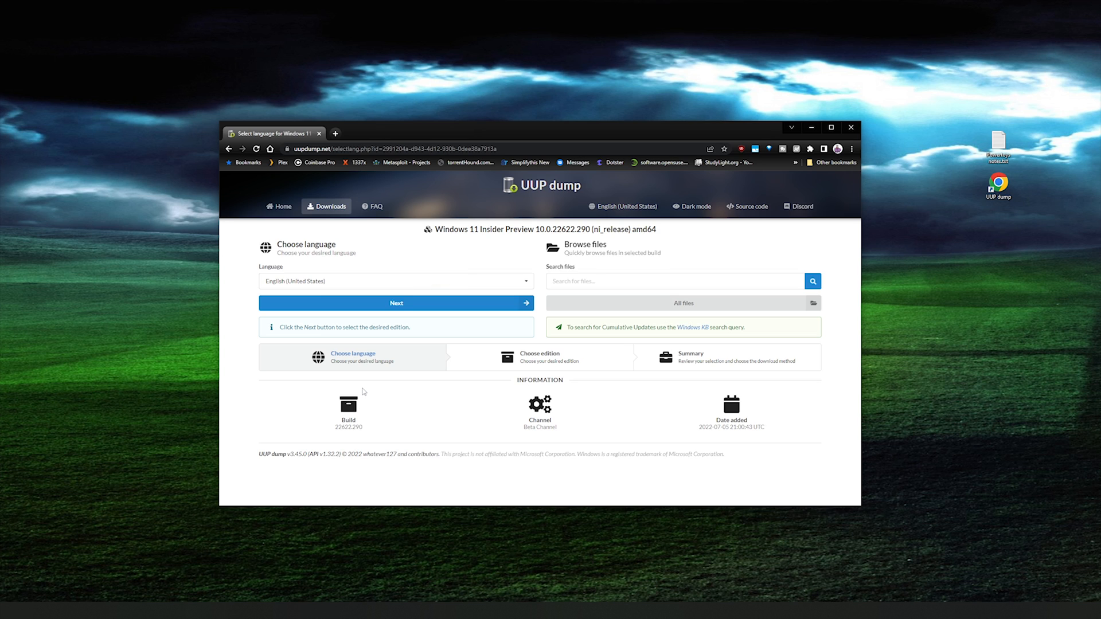
pyautogui.moveTo(351, 256)
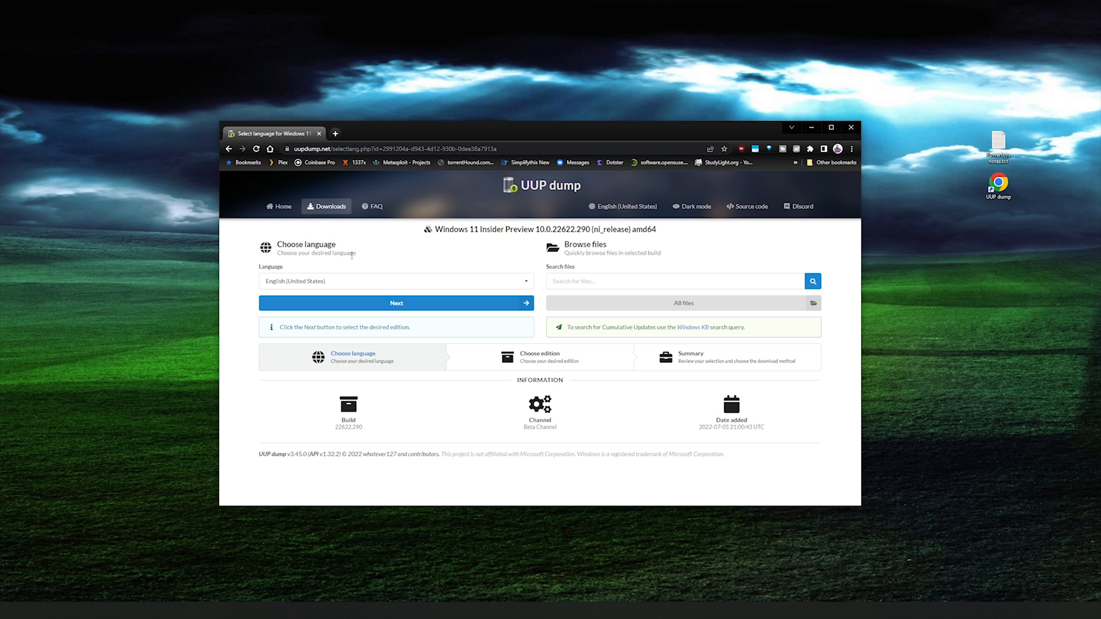
pyautogui.moveTo(361, 260)
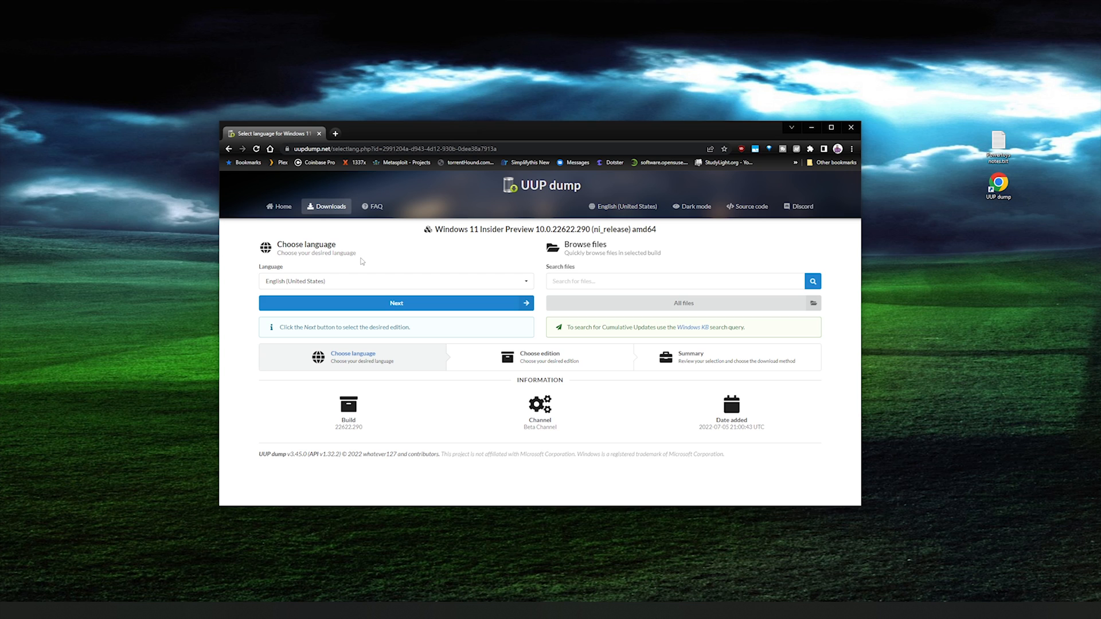
pyautogui.moveTo(379, 298)
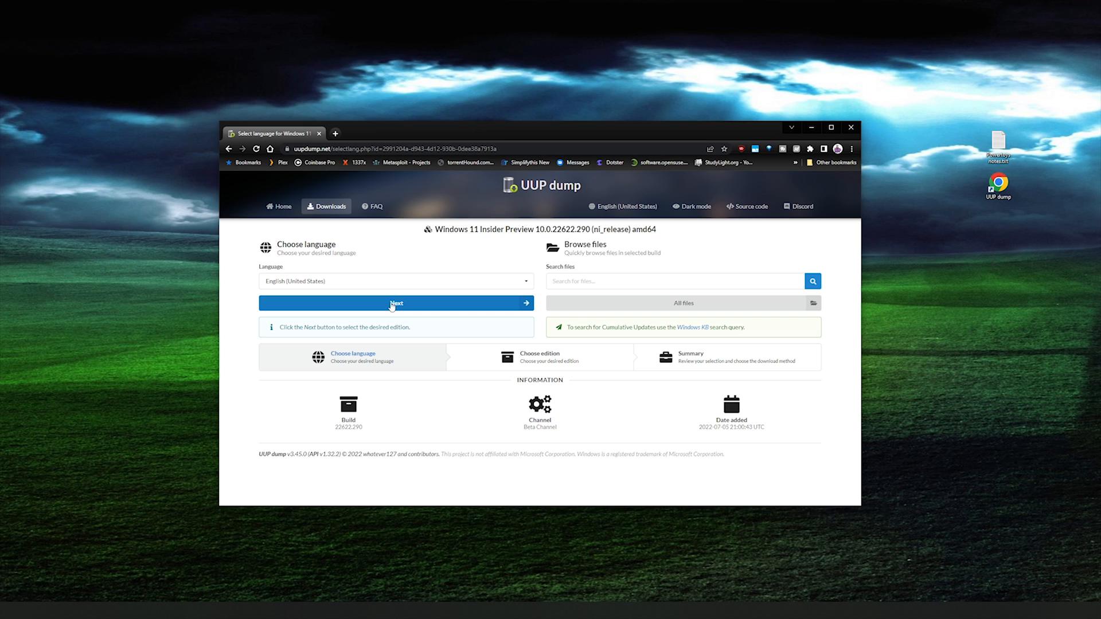
pyautogui.click(395, 303)
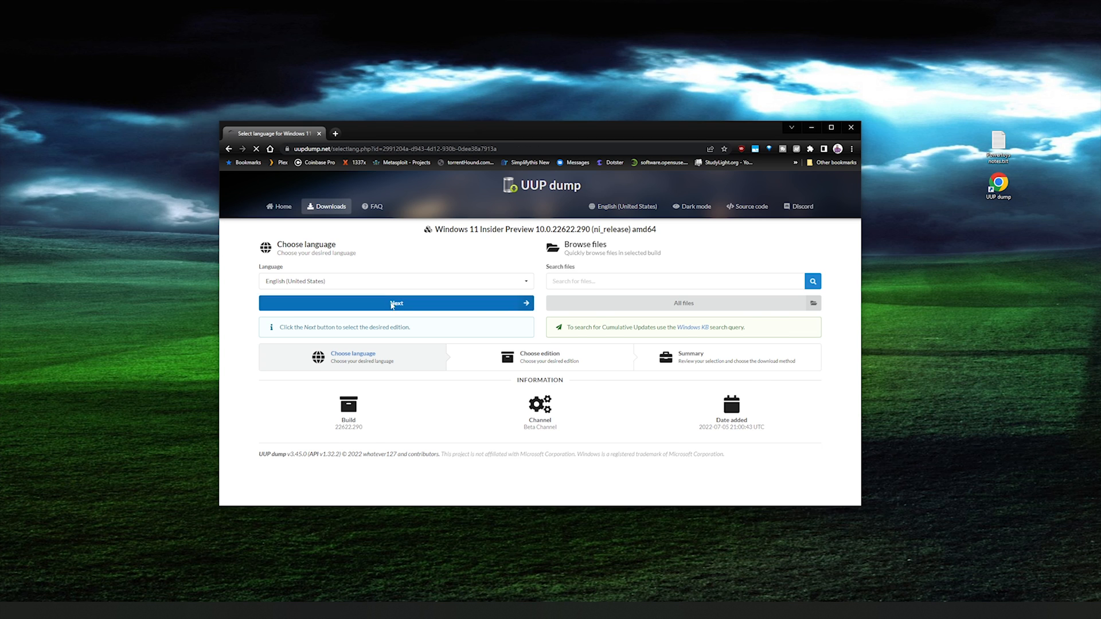
pyautogui.click(395, 303)
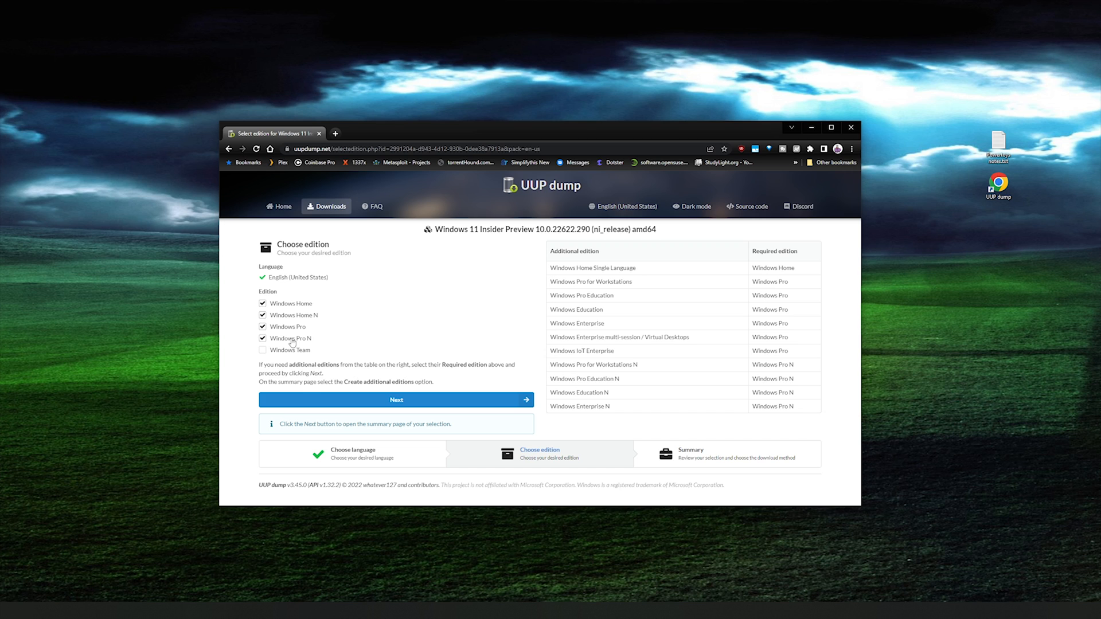
# Step: Exclude Windows Pro N and Home N, keeping Home and Pro, and continue to the summary
pyautogui.click(263, 338)
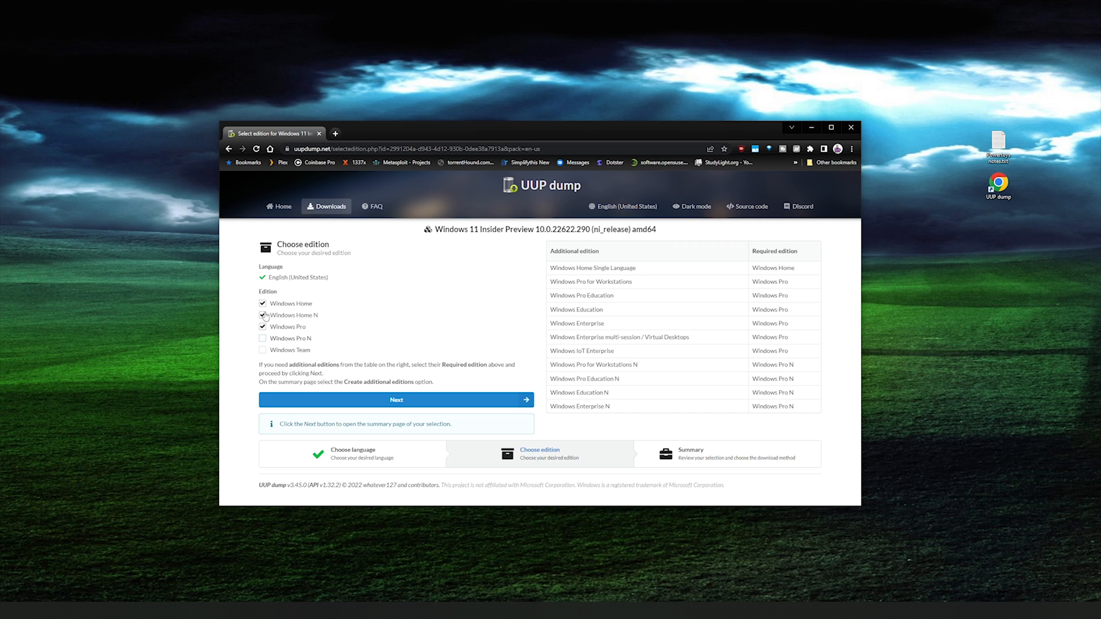
pyautogui.click(263, 315)
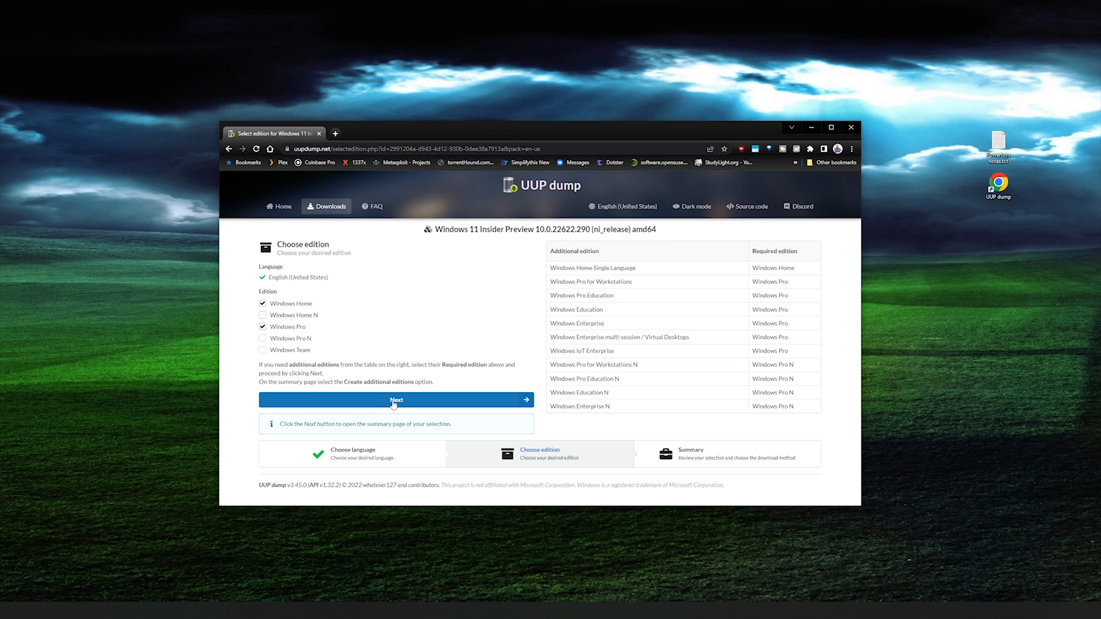
pyautogui.click(396, 399)
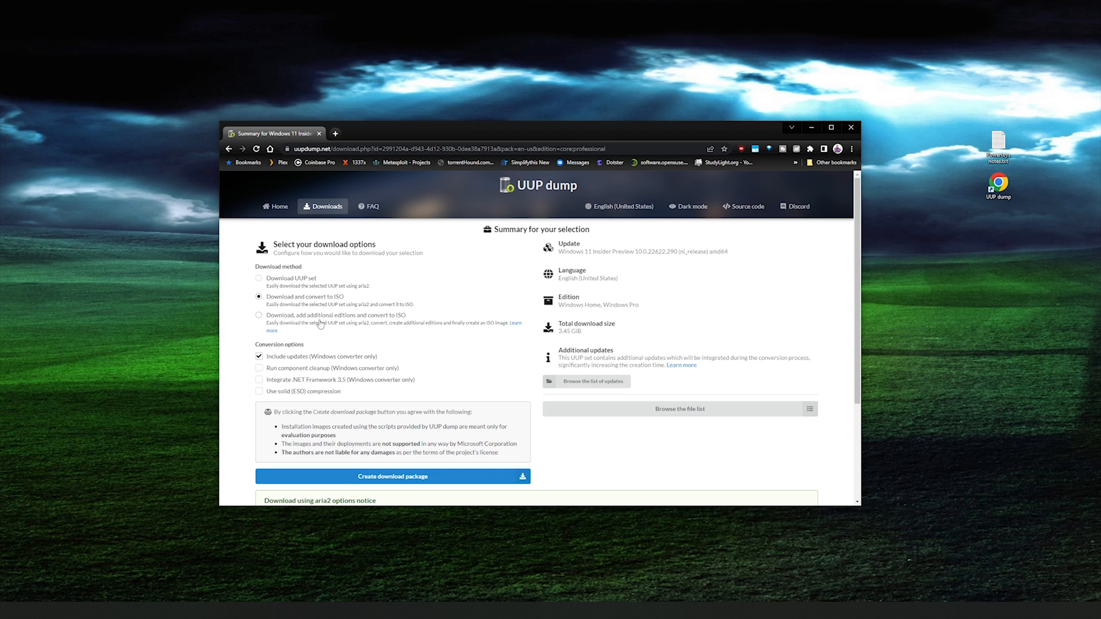
pyautogui.moveTo(365, 327)
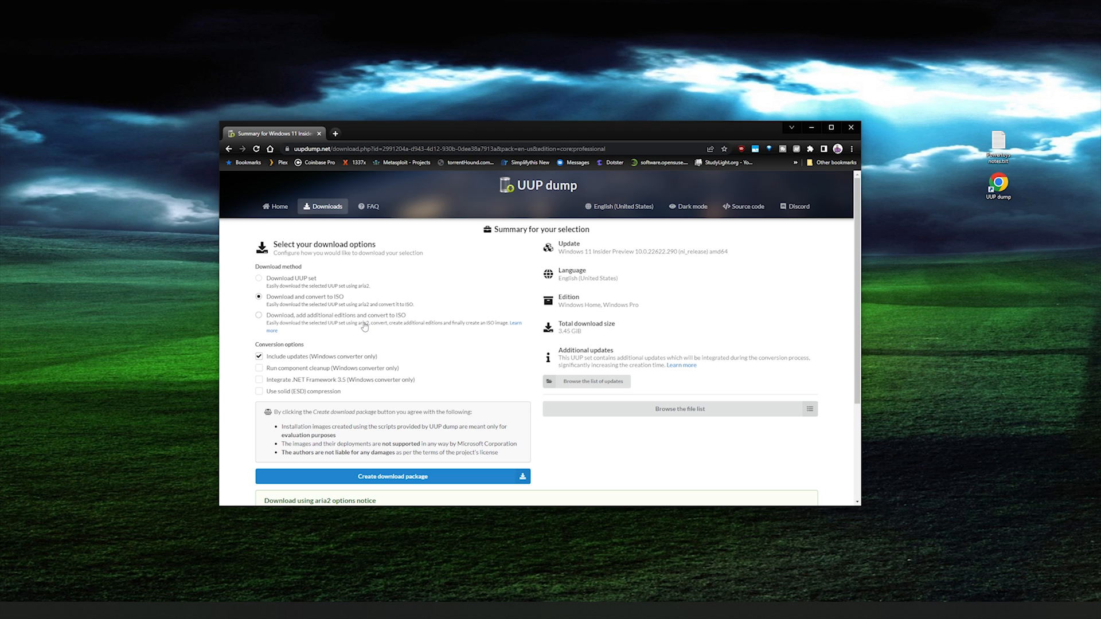
pyautogui.moveTo(281, 397)
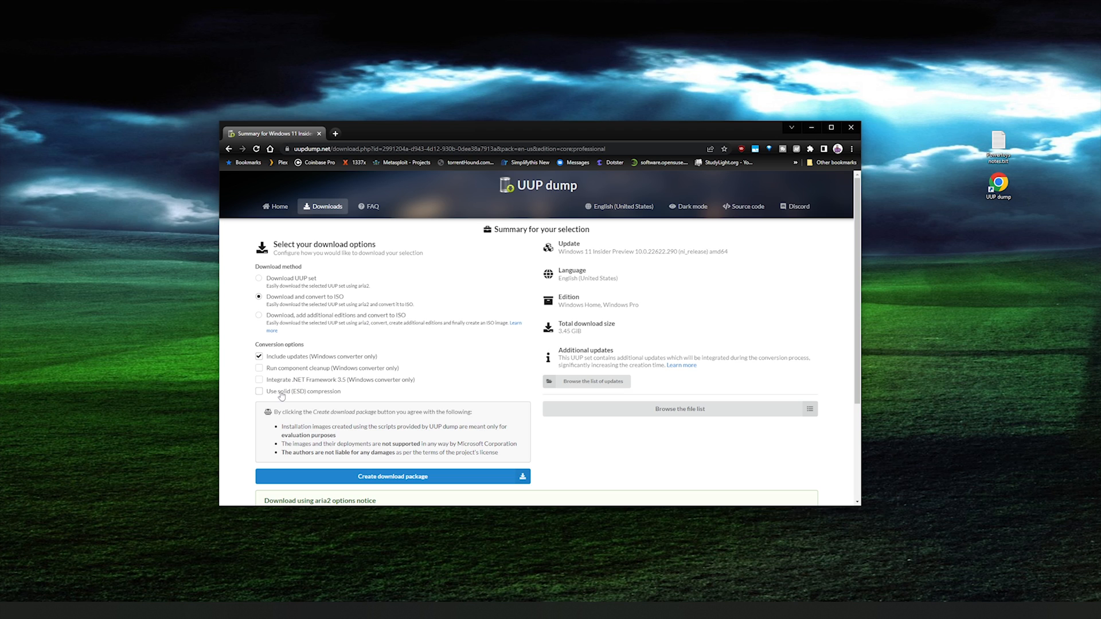
pyautogui.moveTo(283, 396)
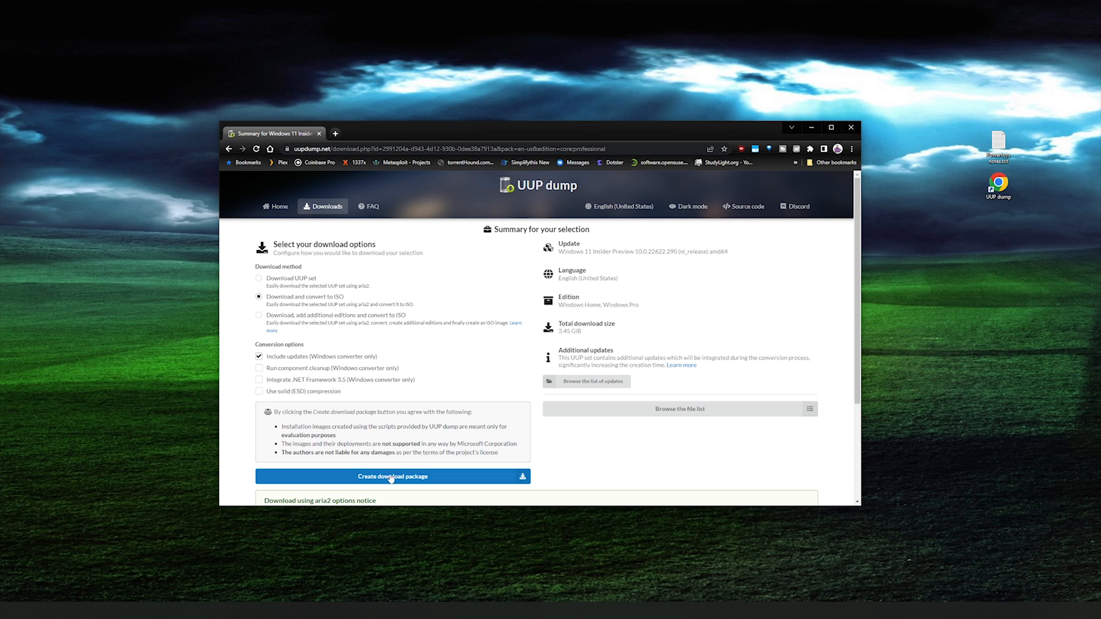
# Step: Create the convert-to-ISO download package and save the zip to the Desktop
pyautogui.click(392, 475)
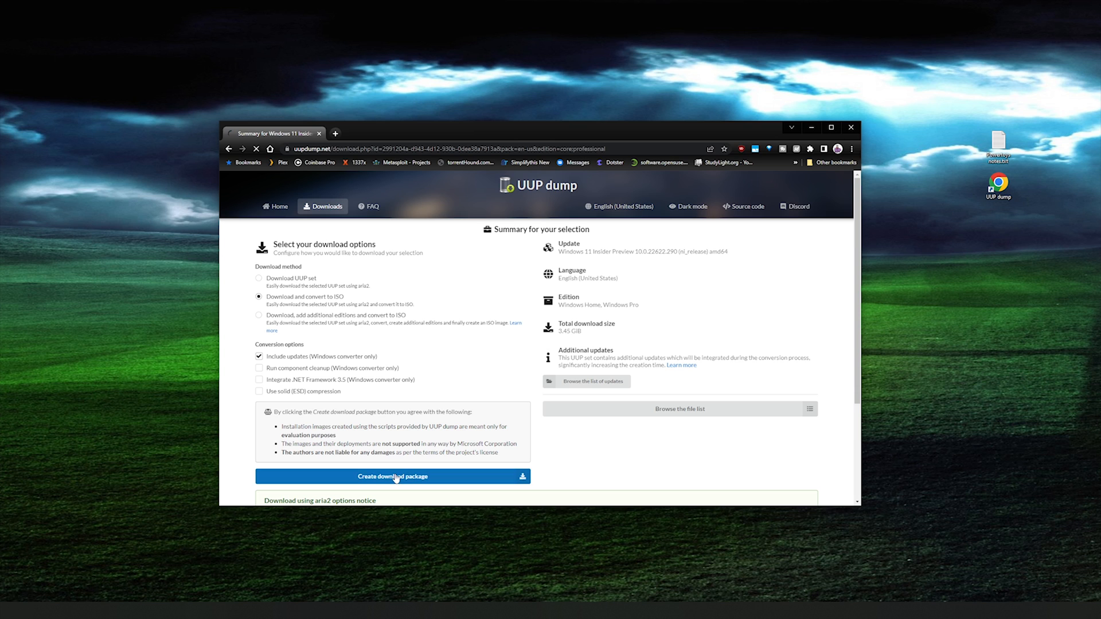
pyautogui.click(392, 476)
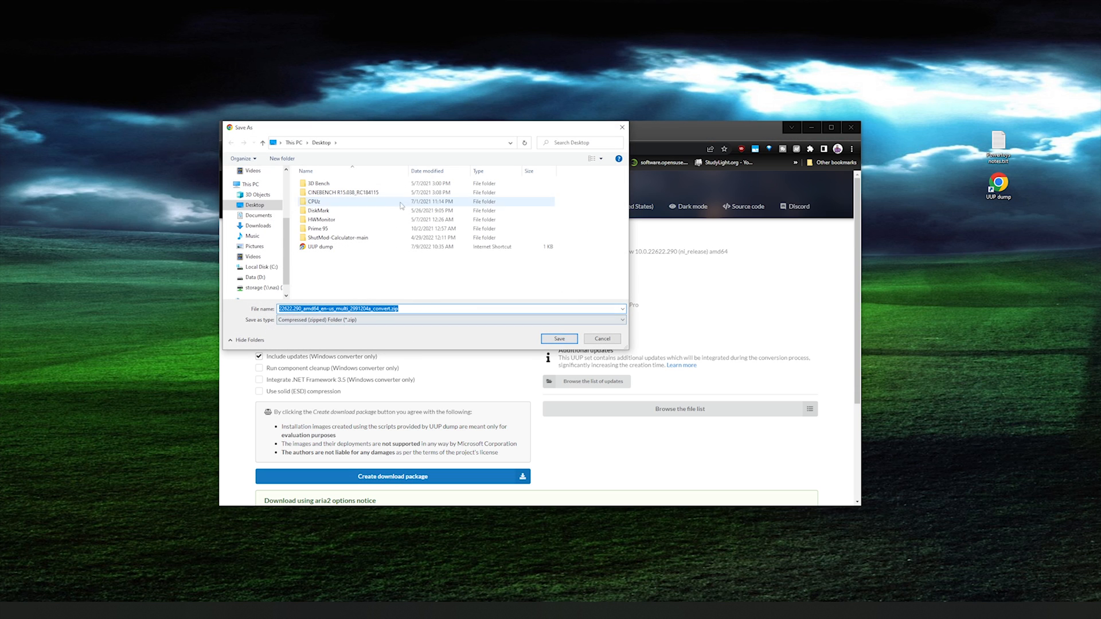
pyautogui.click(558, 338)
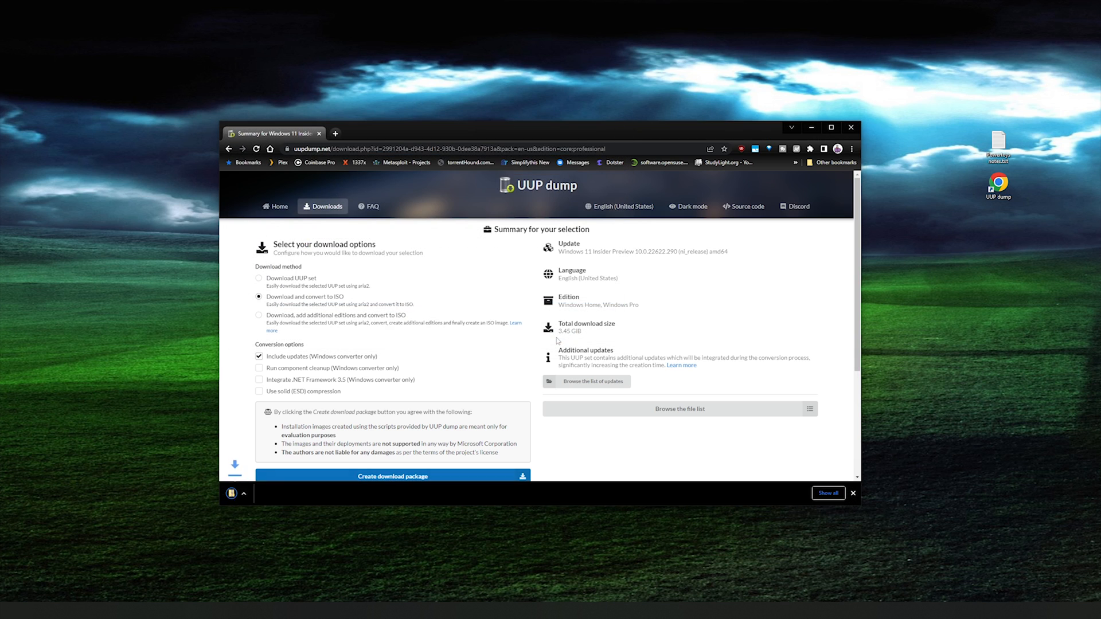
pyautogui.click(392, 476)
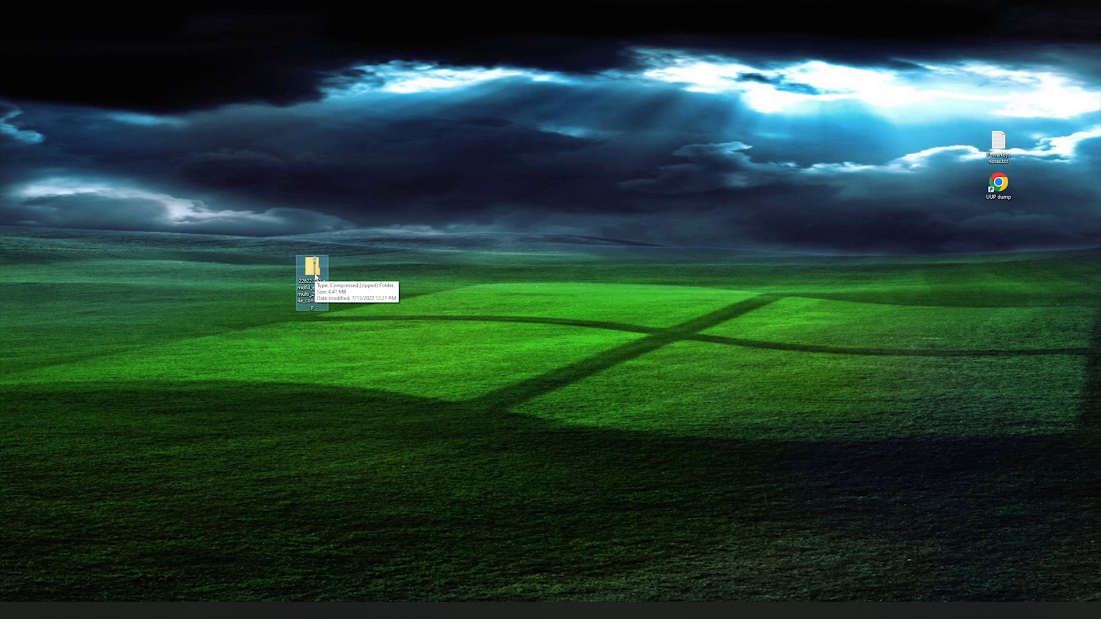
# Step: Extract all files from the downloaded zip into its suggested Desktop folder
pyautogui.doubleClick(311, 270)
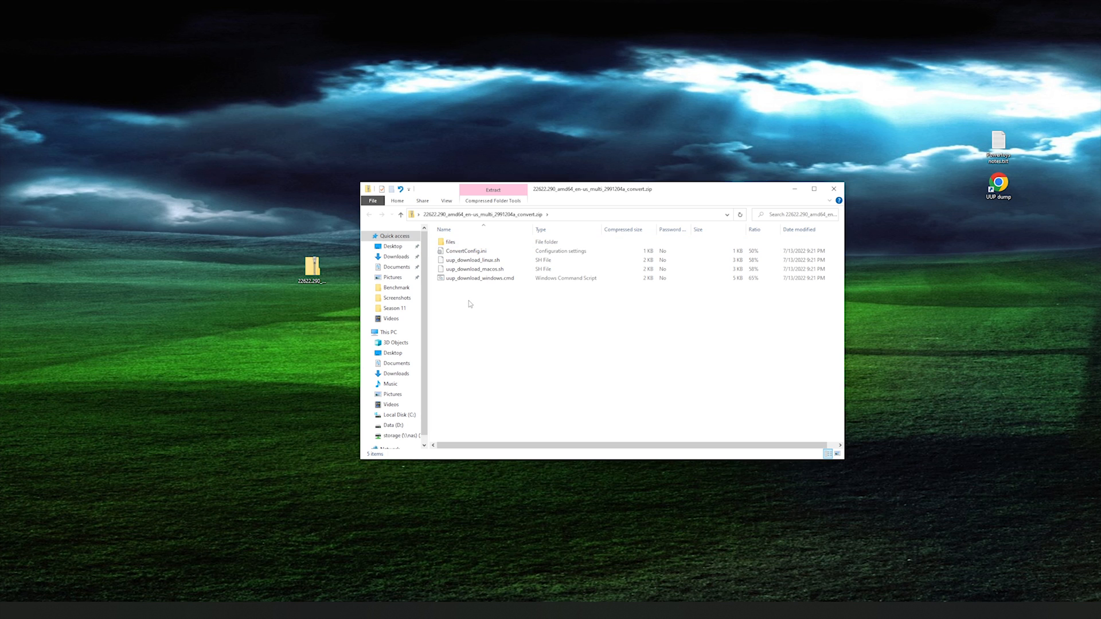
pyautogui.moveTo(312, 319)
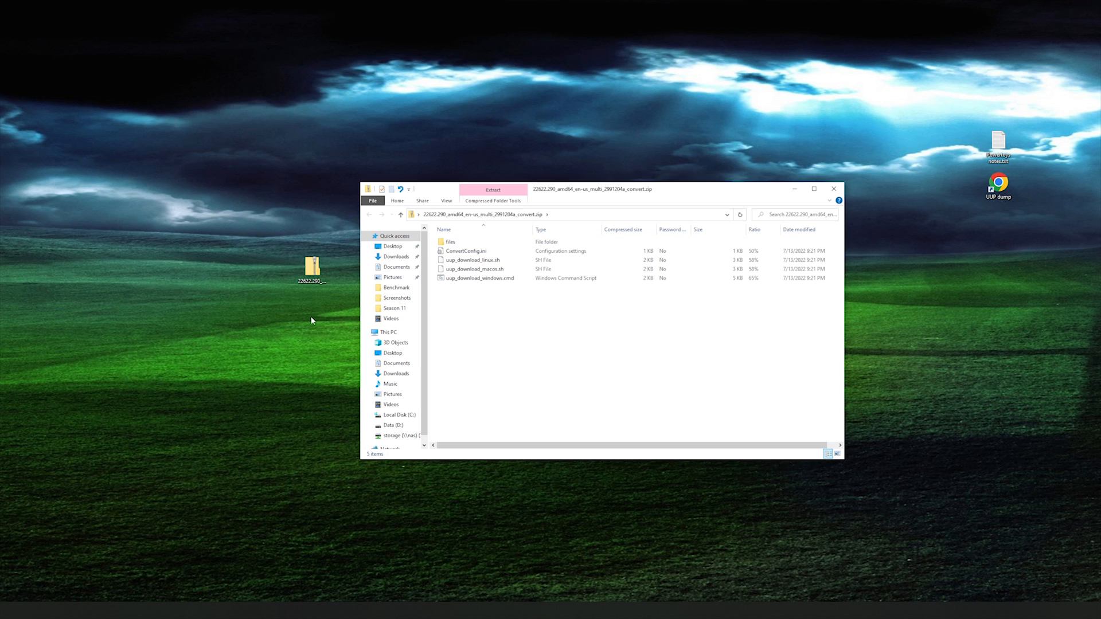
pyautogui.rightClick(312, 268)
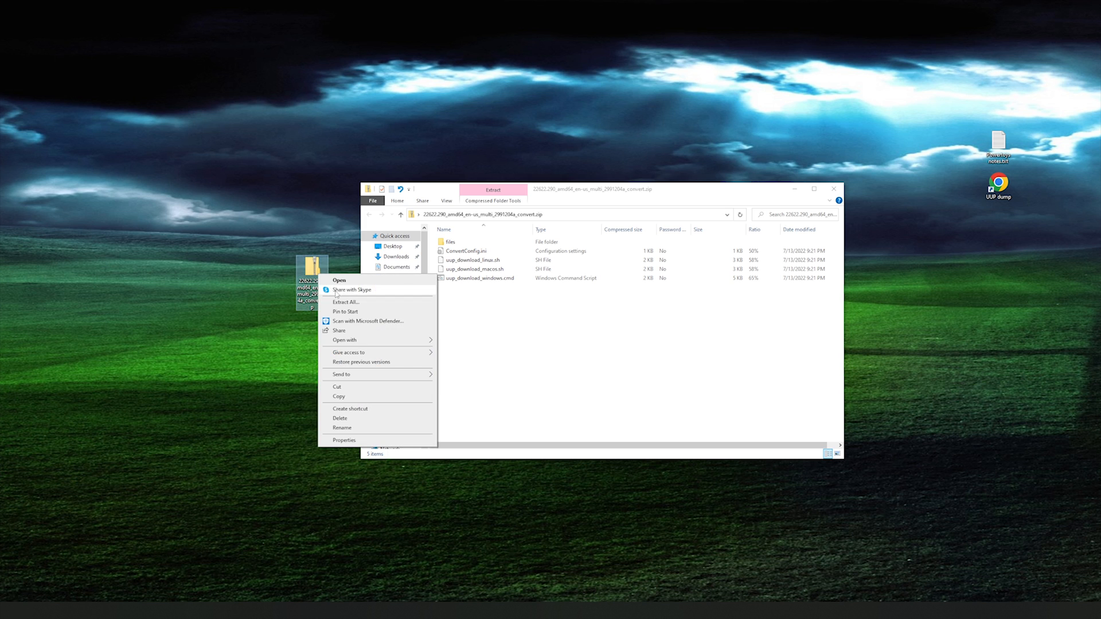
pyautogui.click(345, 301)
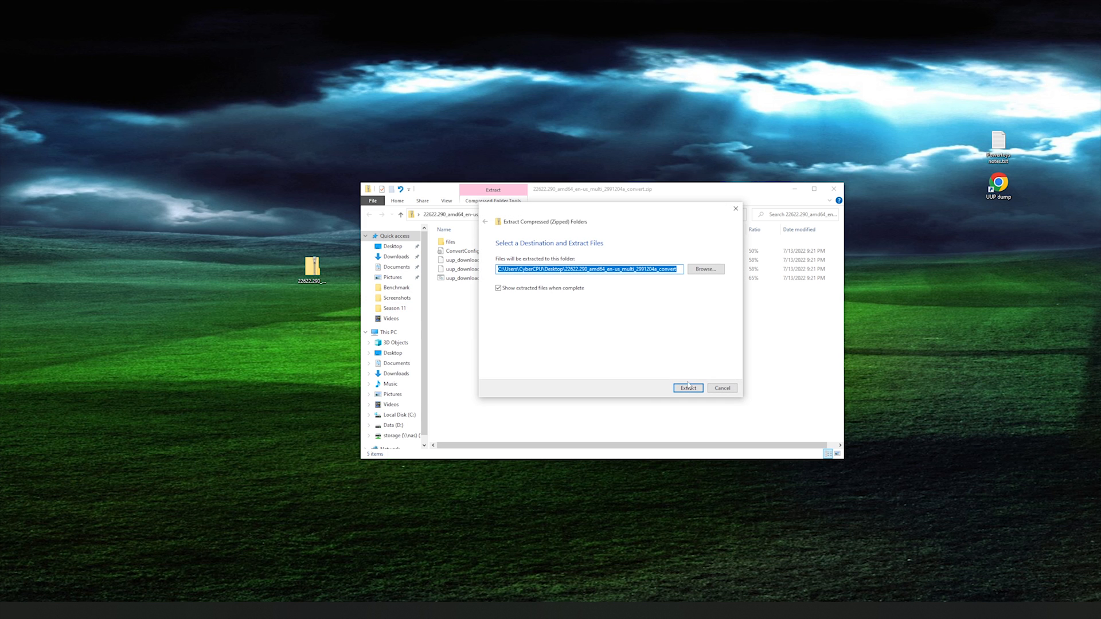
pyautogui.click(686, 389)
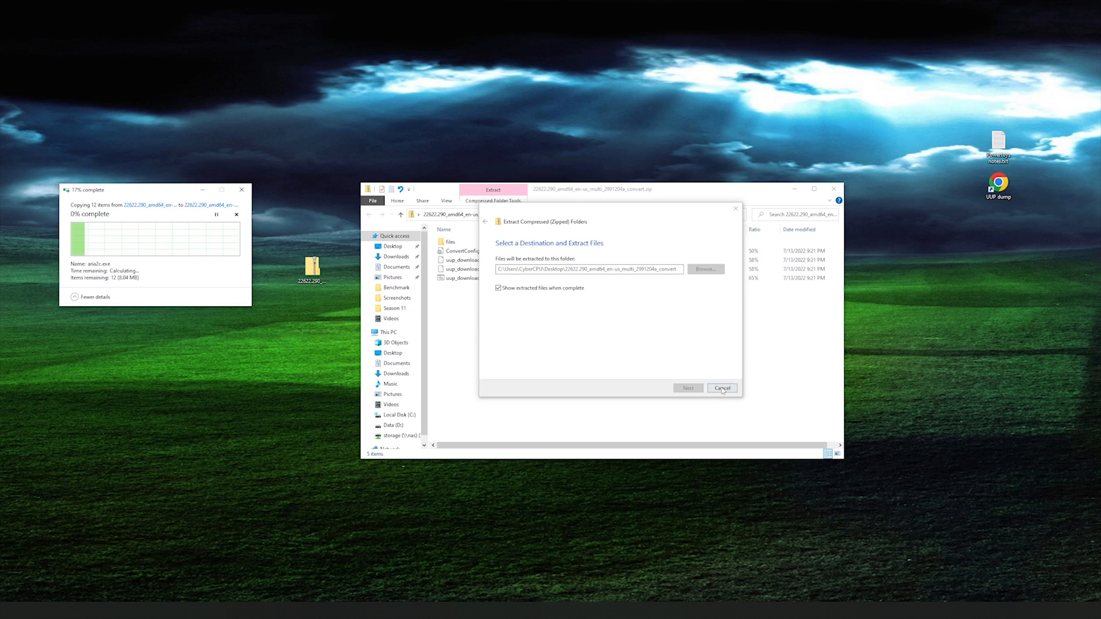
pyautogui.click(721, 389)
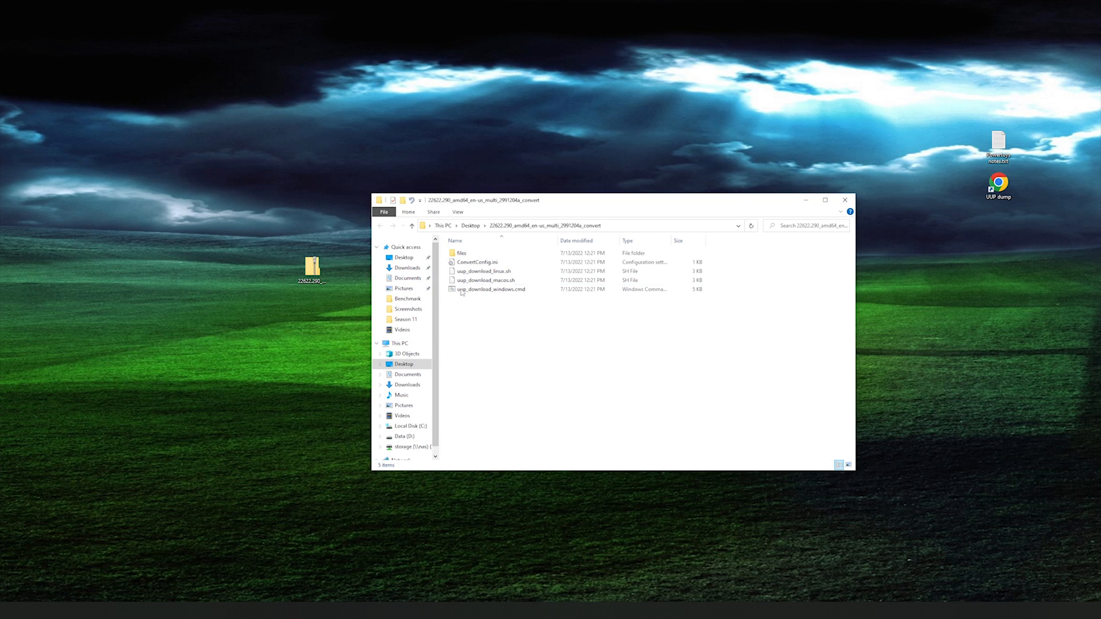
# Step: Run uup_download_windows.cmd as administrator and bypass the SmartScreen warning with Run anyway
pyautogui.click(492, 289)
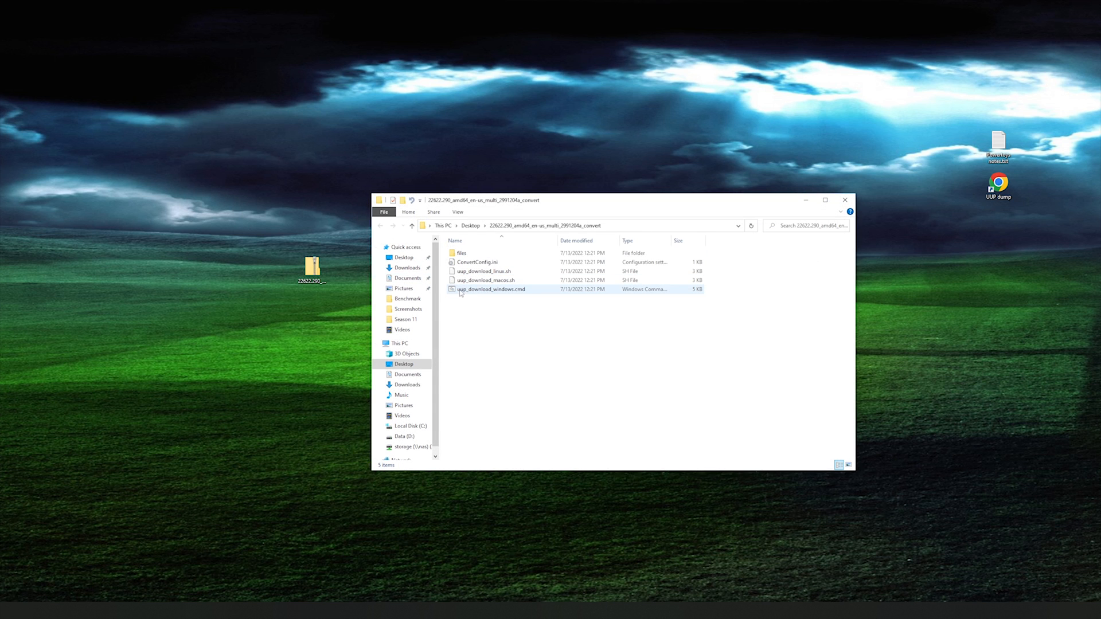
pyautogui.moveTo(516, 289)
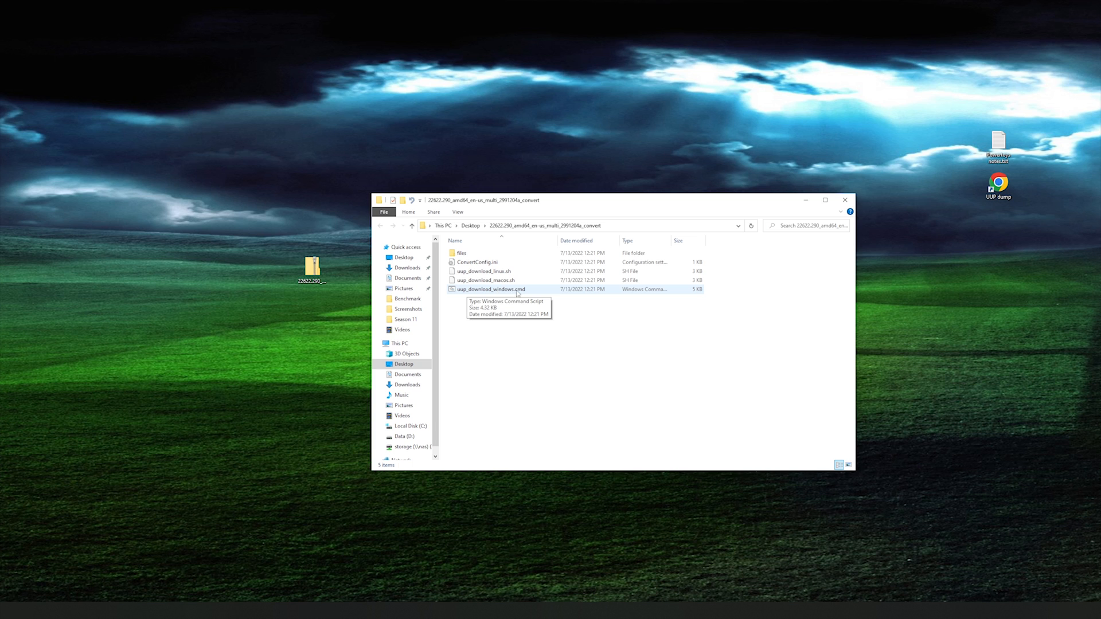
pyautogui.rightClick(490, 289)
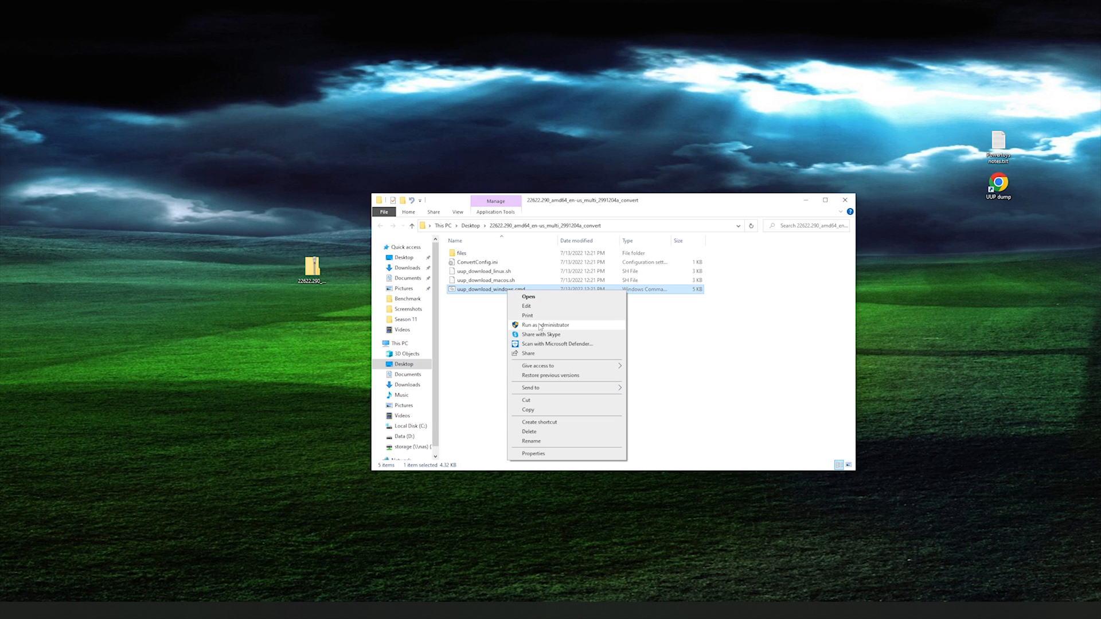
pyautogui.click(544, 325)
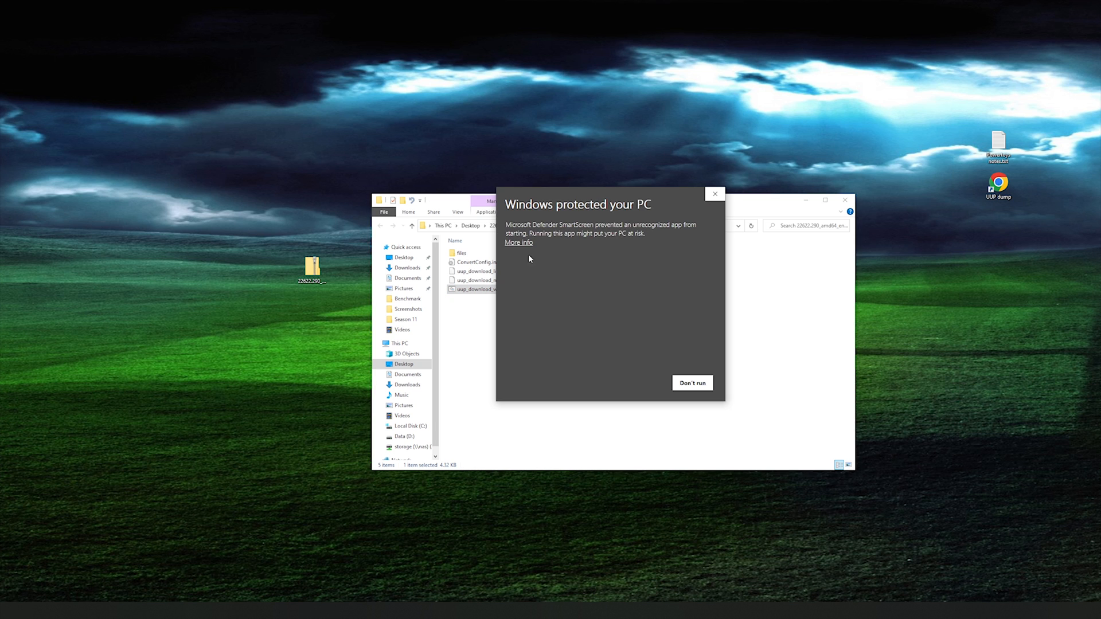
pyautogui.click(518, 242)
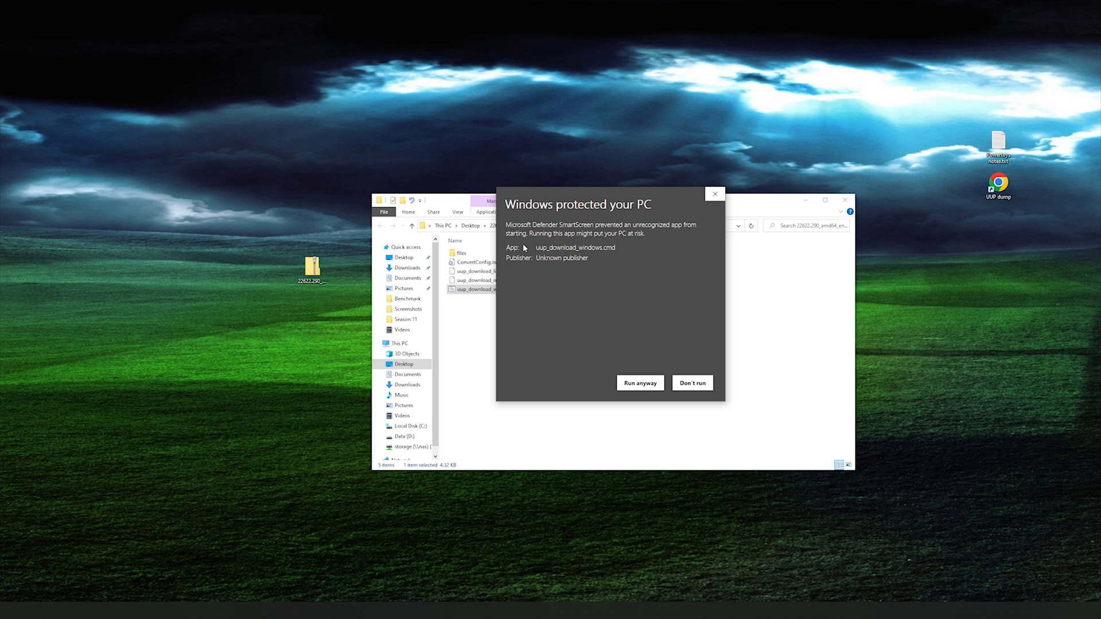
pyautogui.click(639, 382)
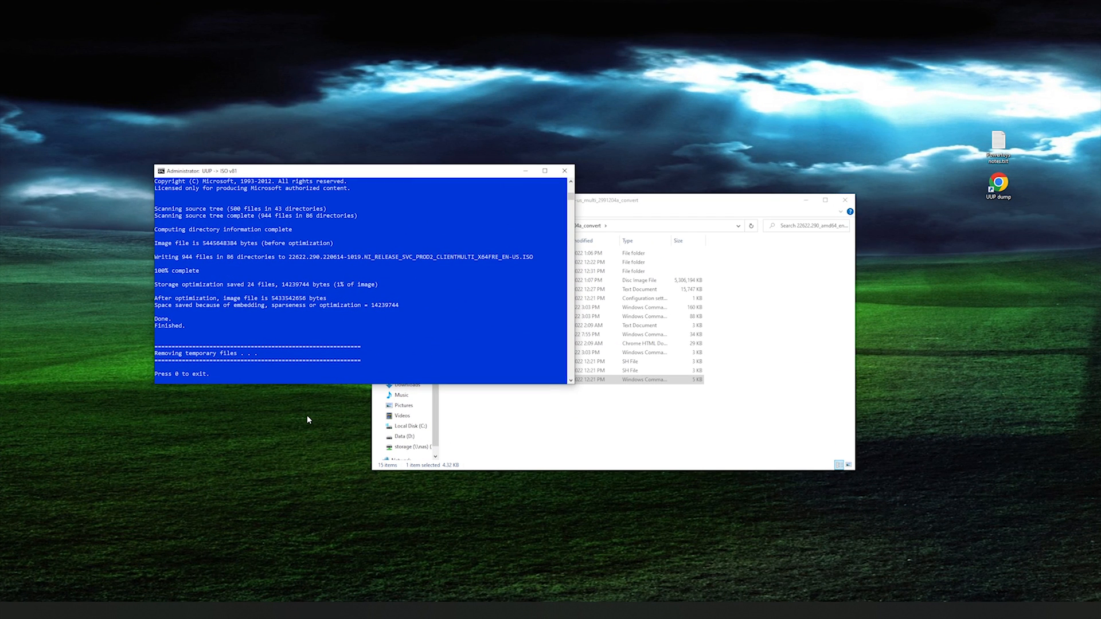
pyautogui.moveTo(235, 402)
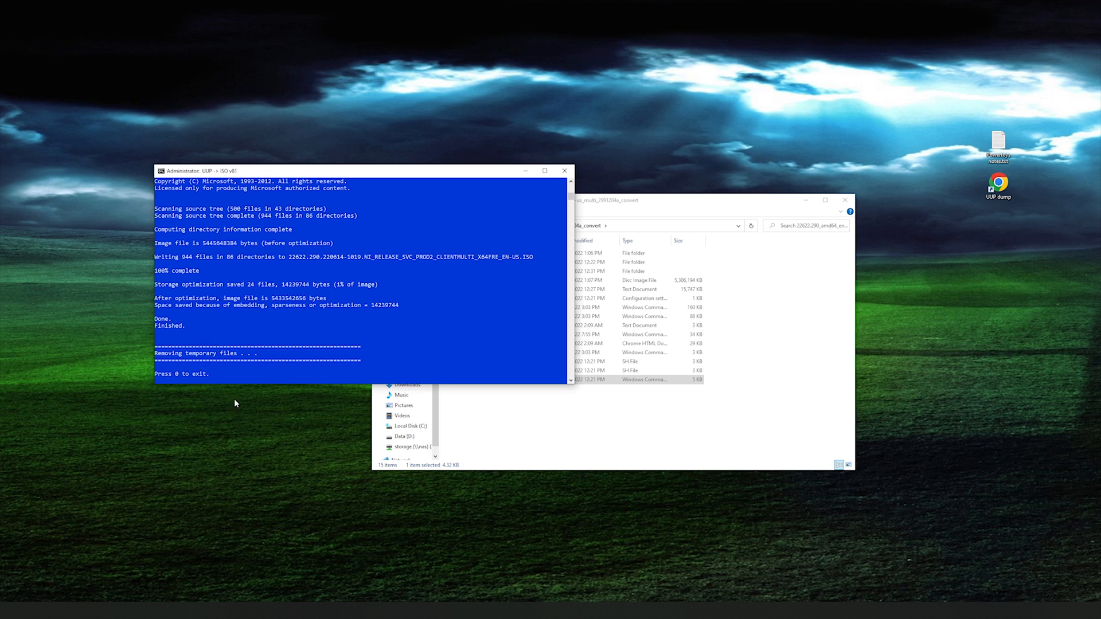
pyautogui.moveTo(227, 394)
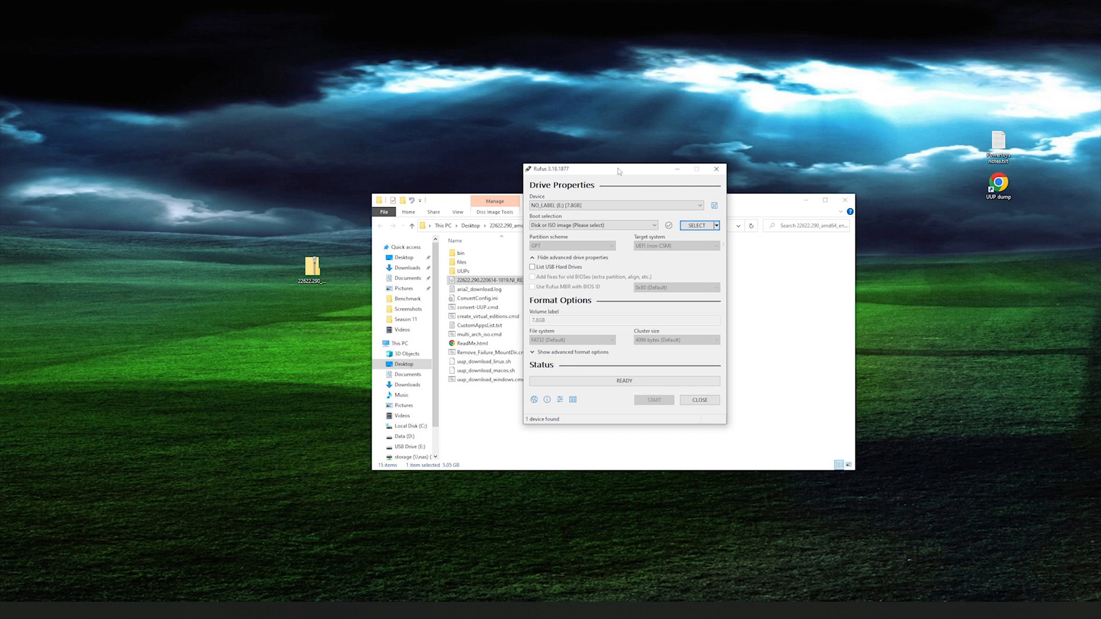
pyautogui.moveTo(608, 172)
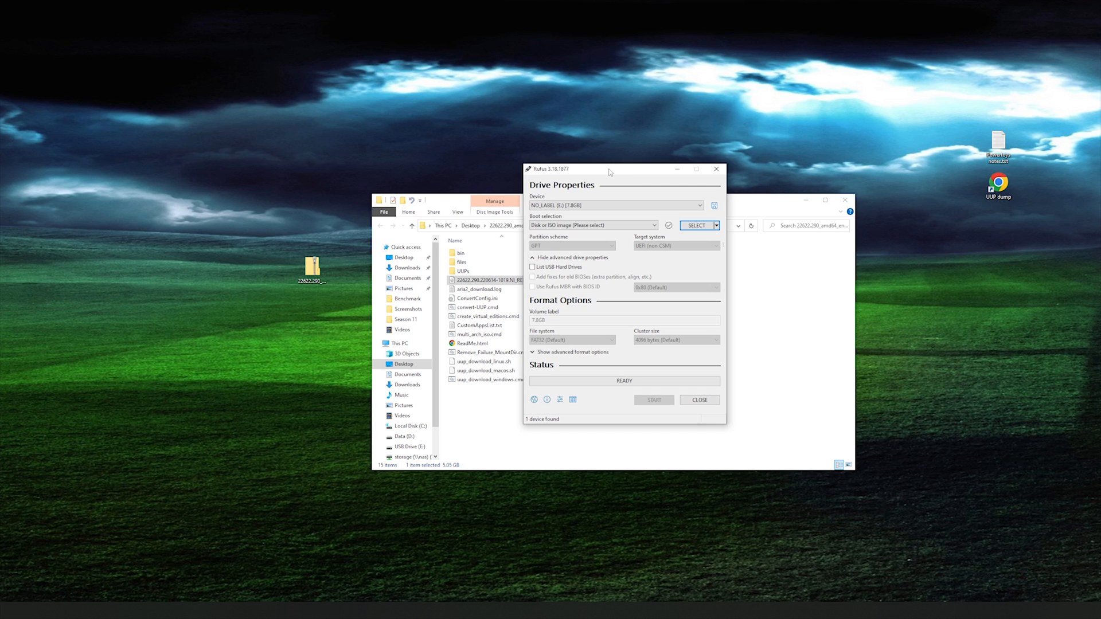
# Step: Confirm the NO_LABEL (E:) 7.8GB USB drive is the target device in Rufus
pyautogui.click(695, 205)
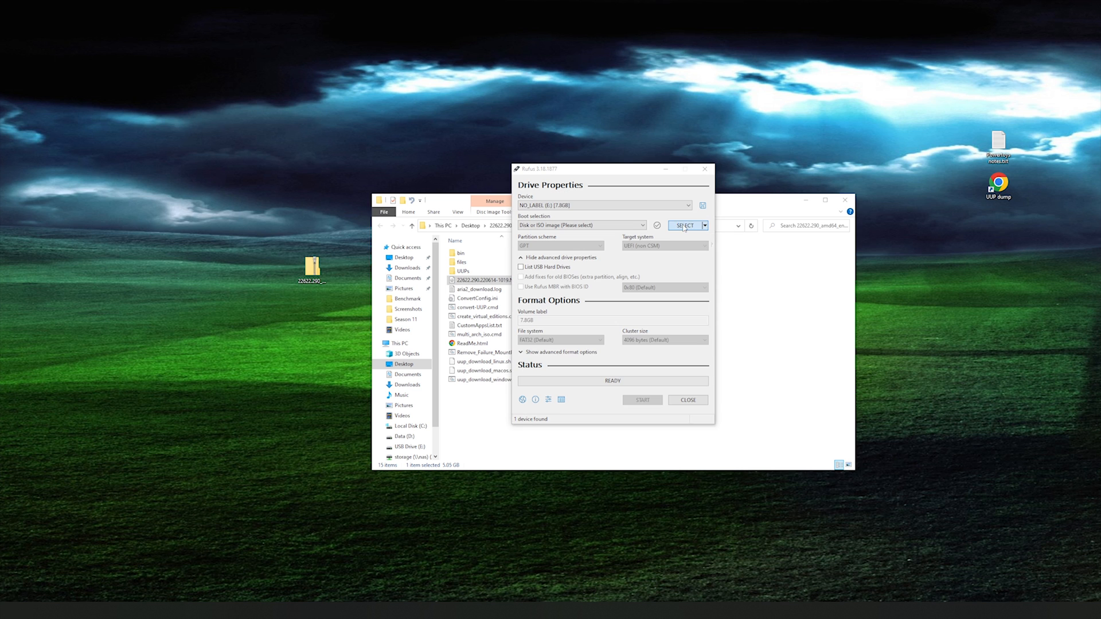
# Step: Load the 22622.290 Windows 11 ISO from the Desktop convert folder as the boot image
pyautogui.click(685, 225)
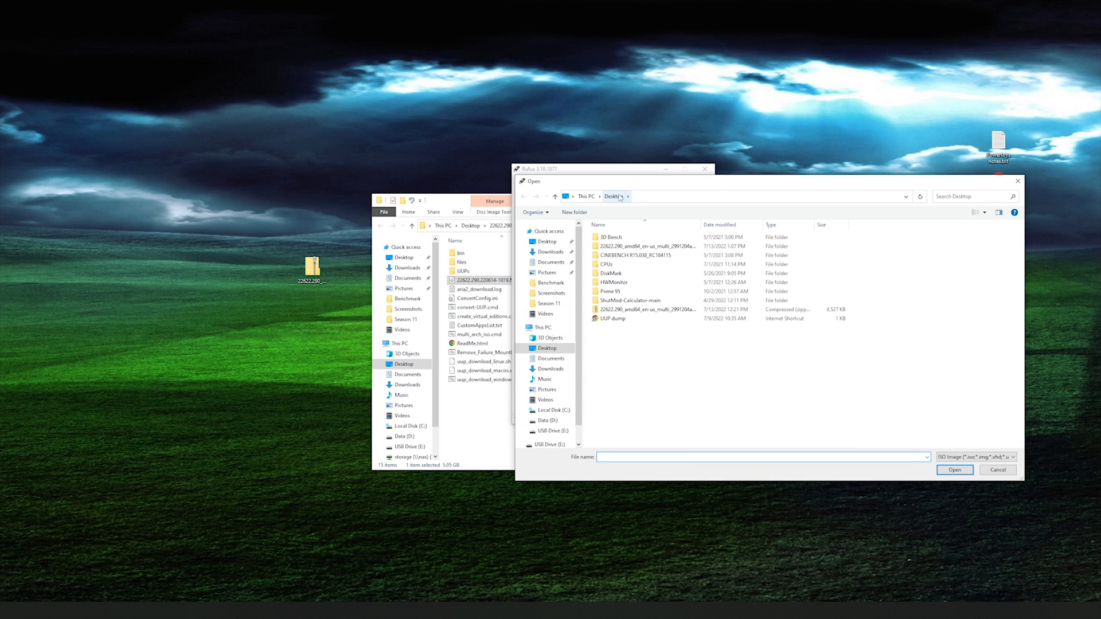
pyautogui.click(646, 245)
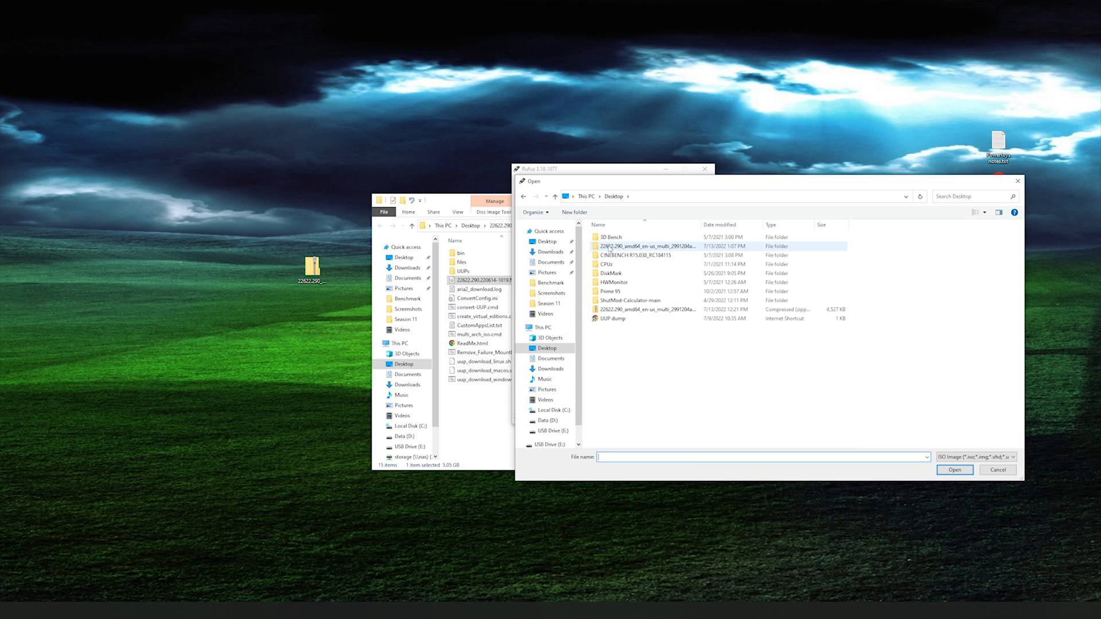
pyautogui.moveTo(637, 246)
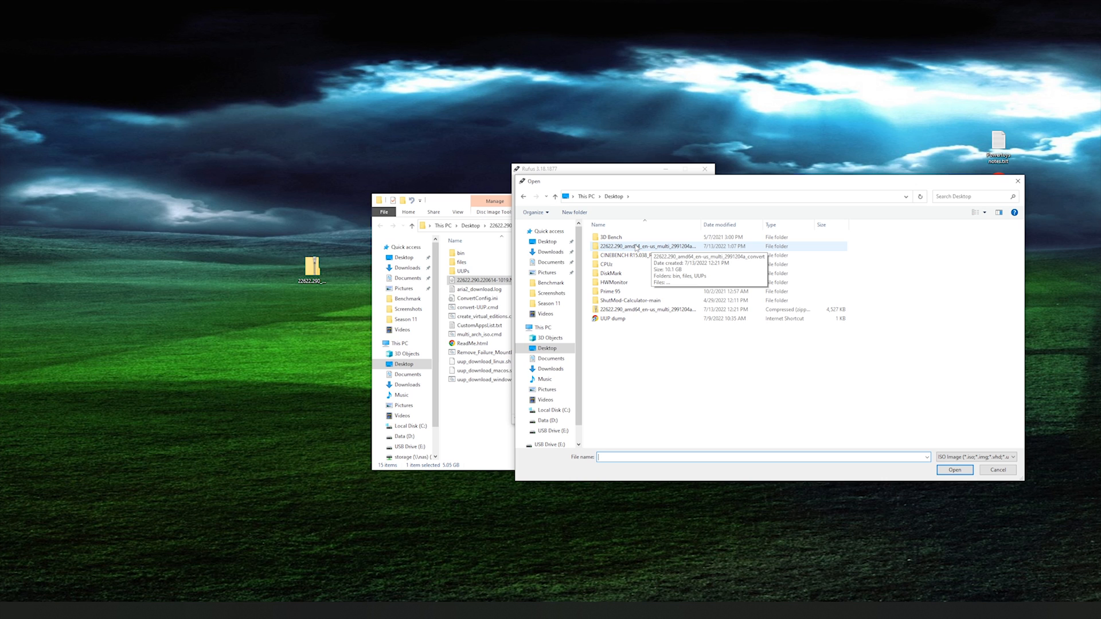
pyautogui.doubleClick(647, 245)
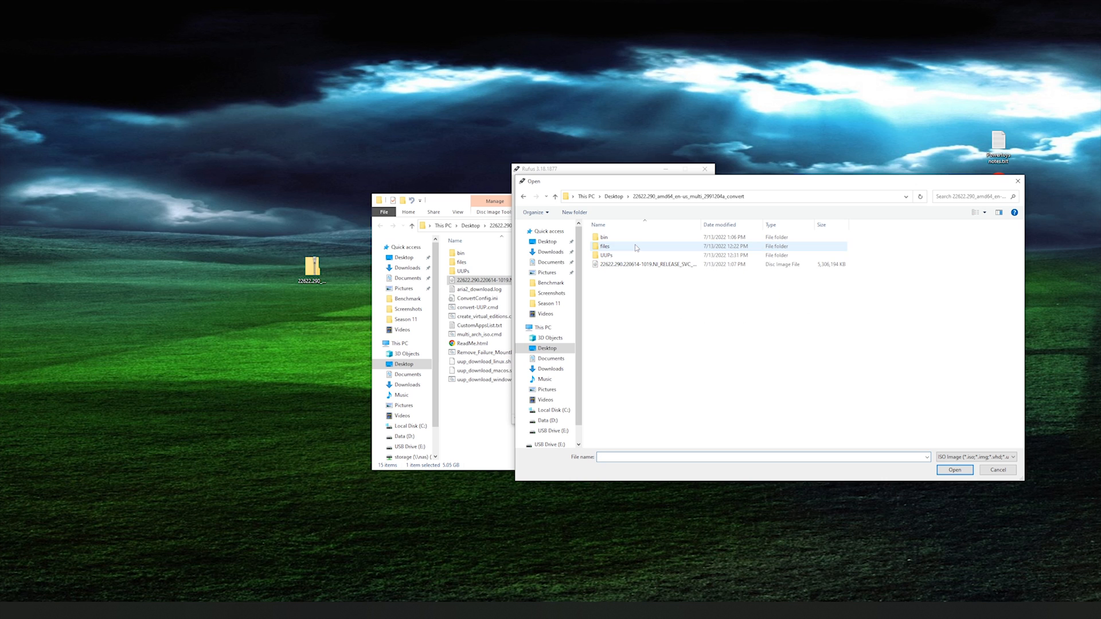
pyautogui.click(646, 264)
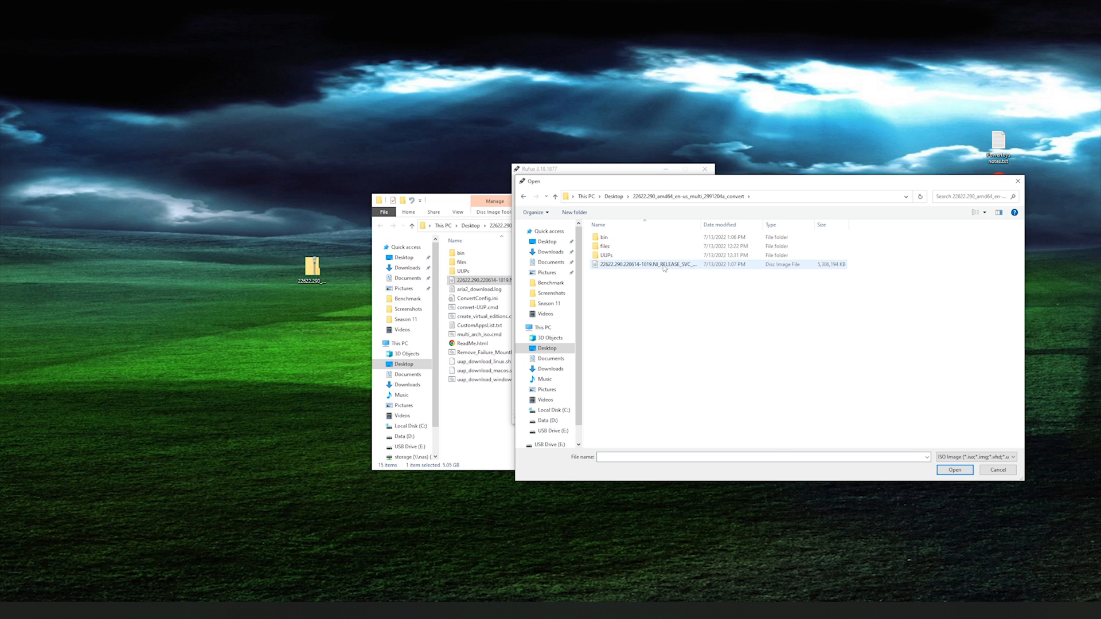
pyautogui.click(646, 264)
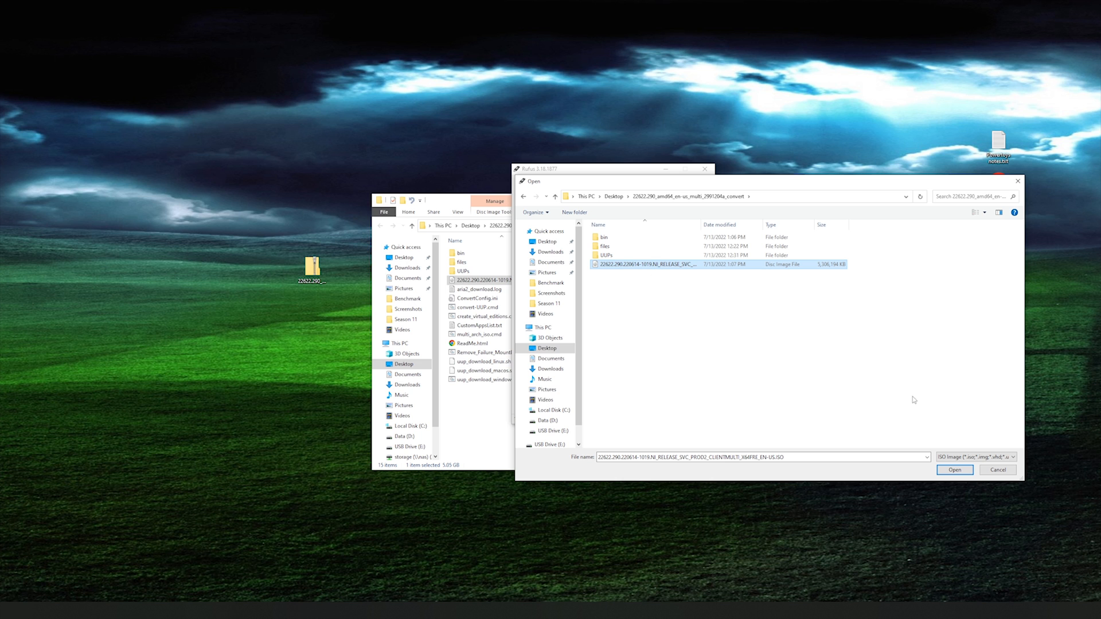
pyautogui.click(953, 470)
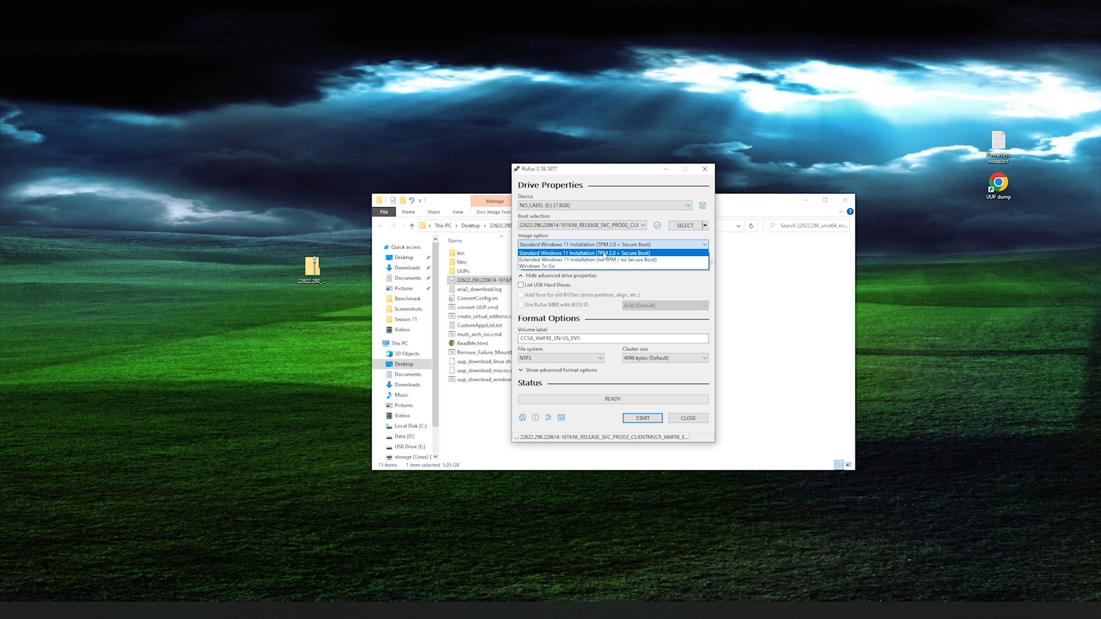
pyautogui.moveTo(611, 259)
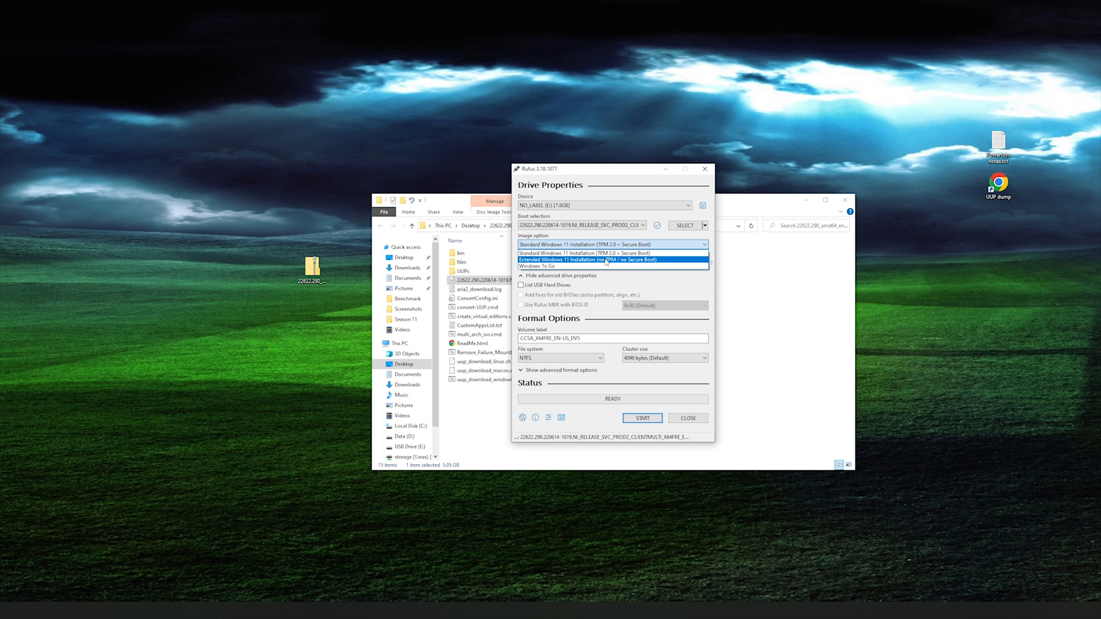
# Step: Choose Extended Windows 11 Installation (no TPM / no Secure Boot) and switch the partition scheme to MBR
pyautogui.click(611, 259)
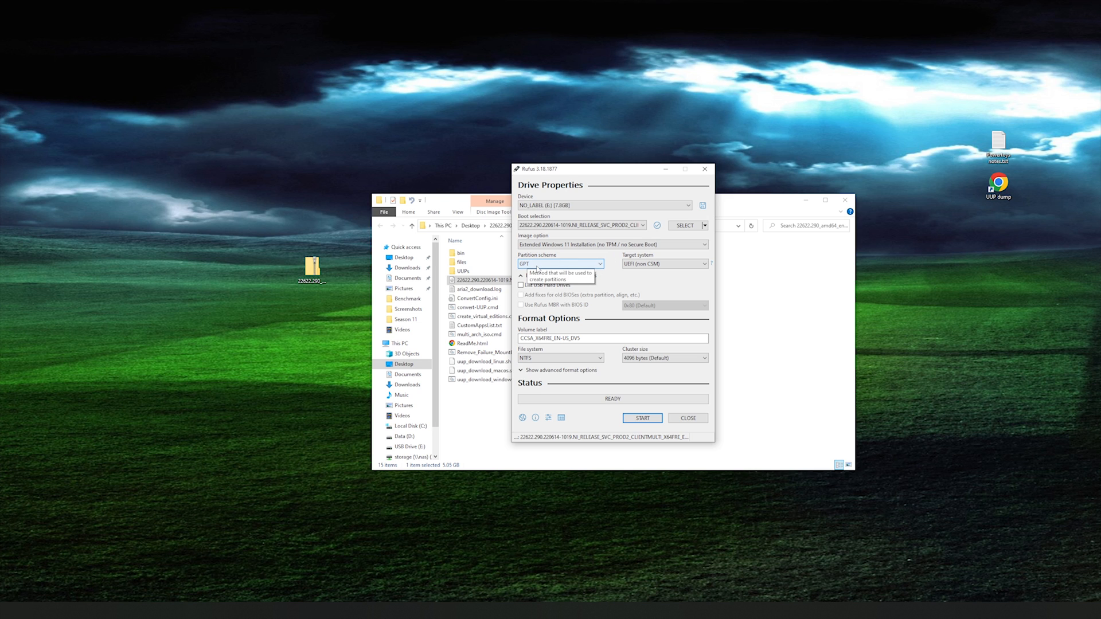
pyautogui.click(559, 264)
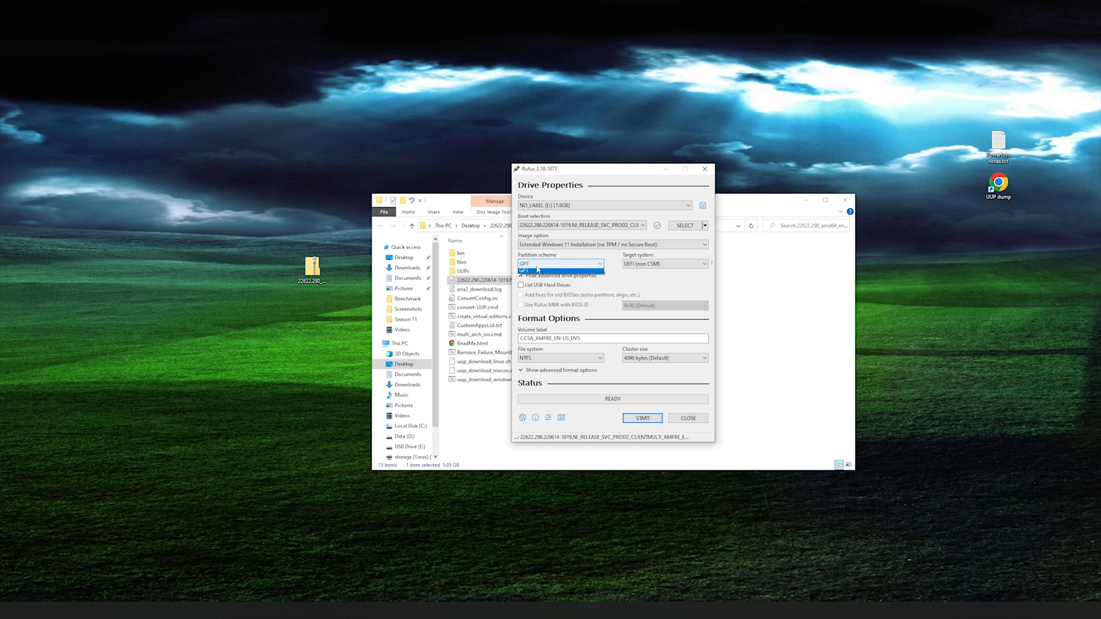
pyautogui.click(526, 268)
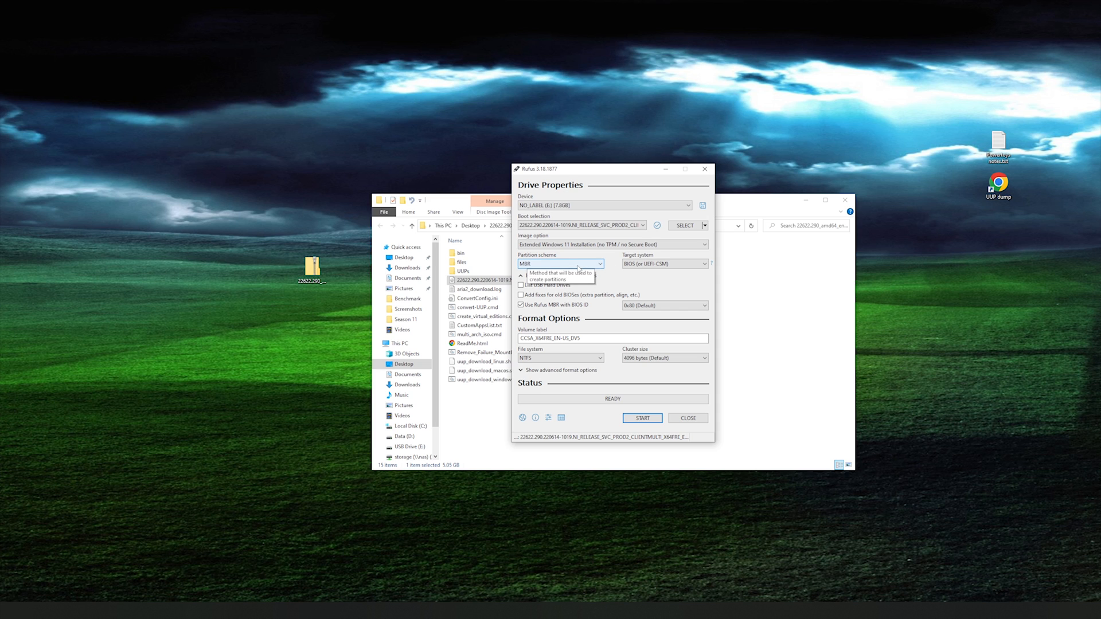
# Step: Re-check both choices, keeping MBR partitioning and the no-TPM extended installation
pyautogui.click(559, 264)
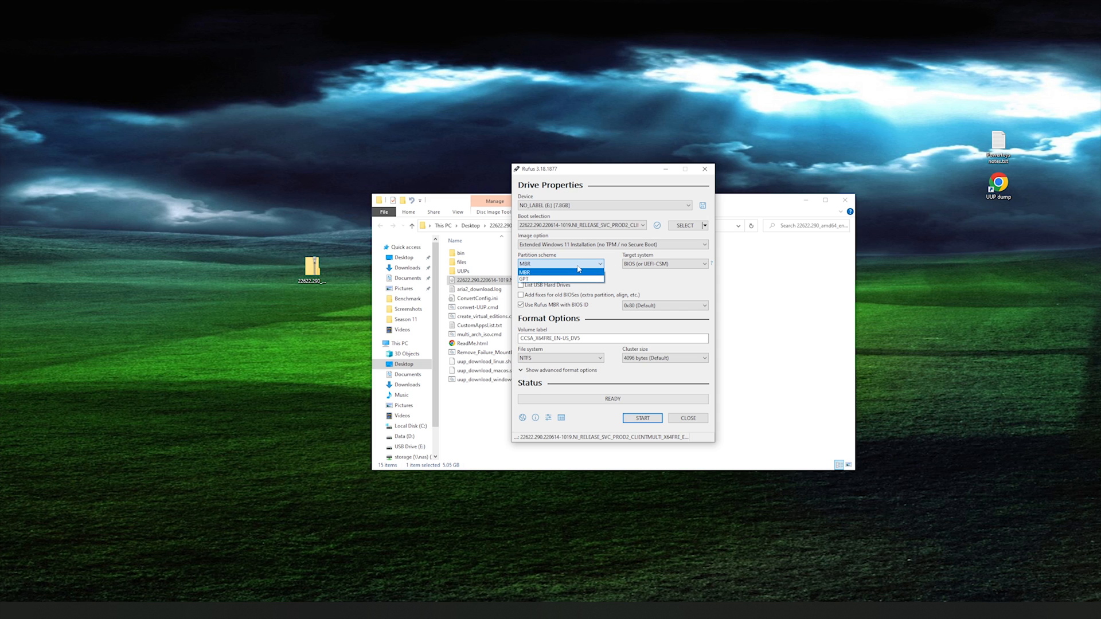
pyautogui.click(611, 244)
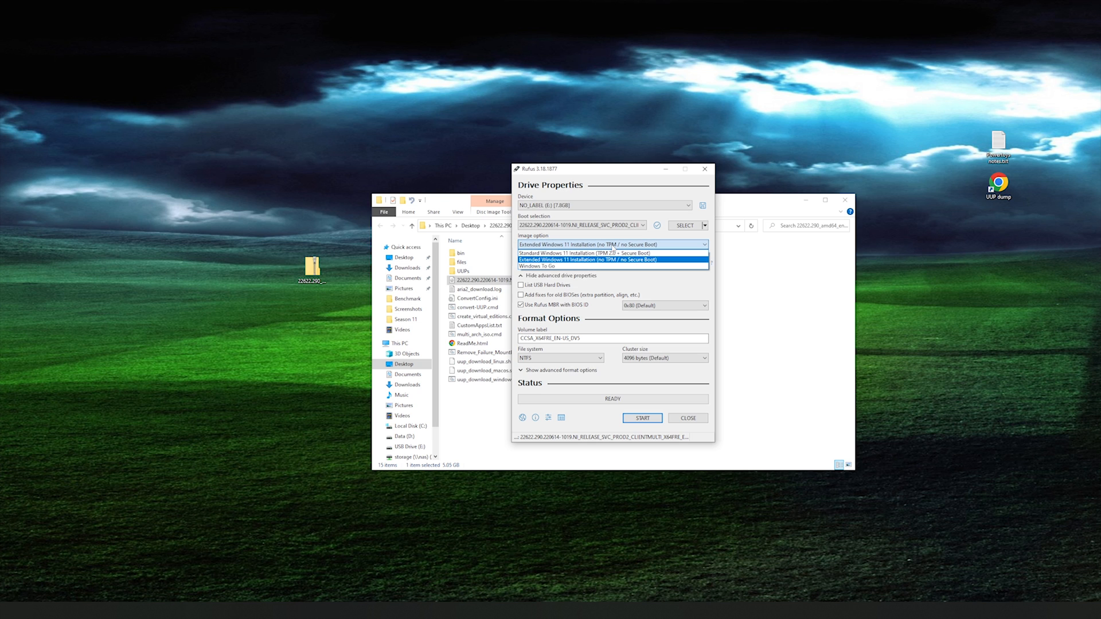
pyautogui.click(587, 259)
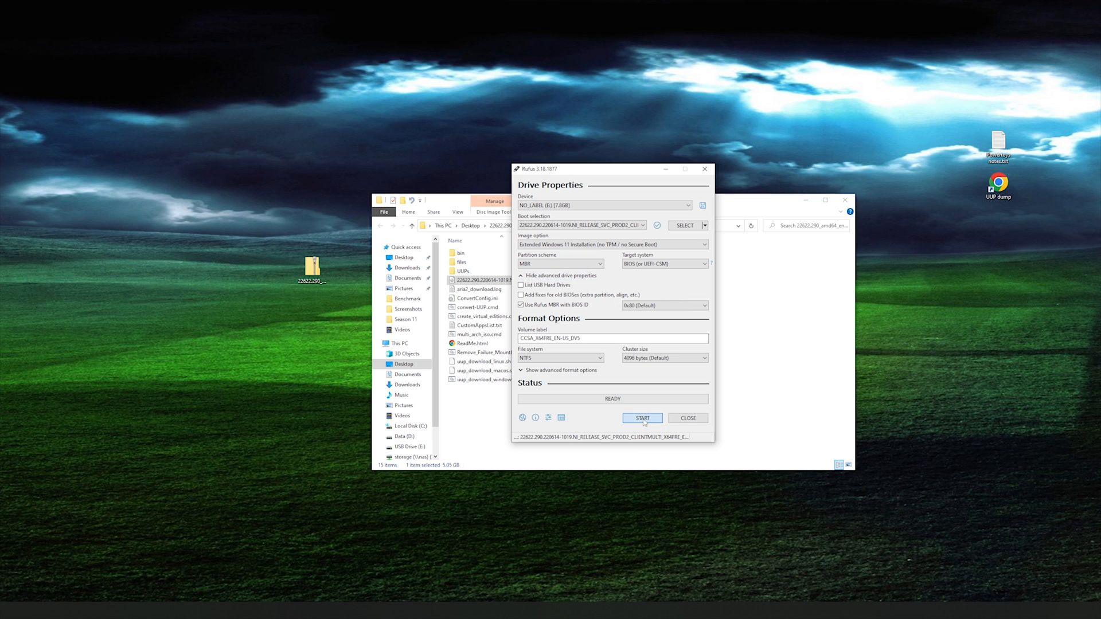
# Step: Start writing the drive and accept the warning that all data on the USB will be destroyed
pyautogui.click(639, 417)
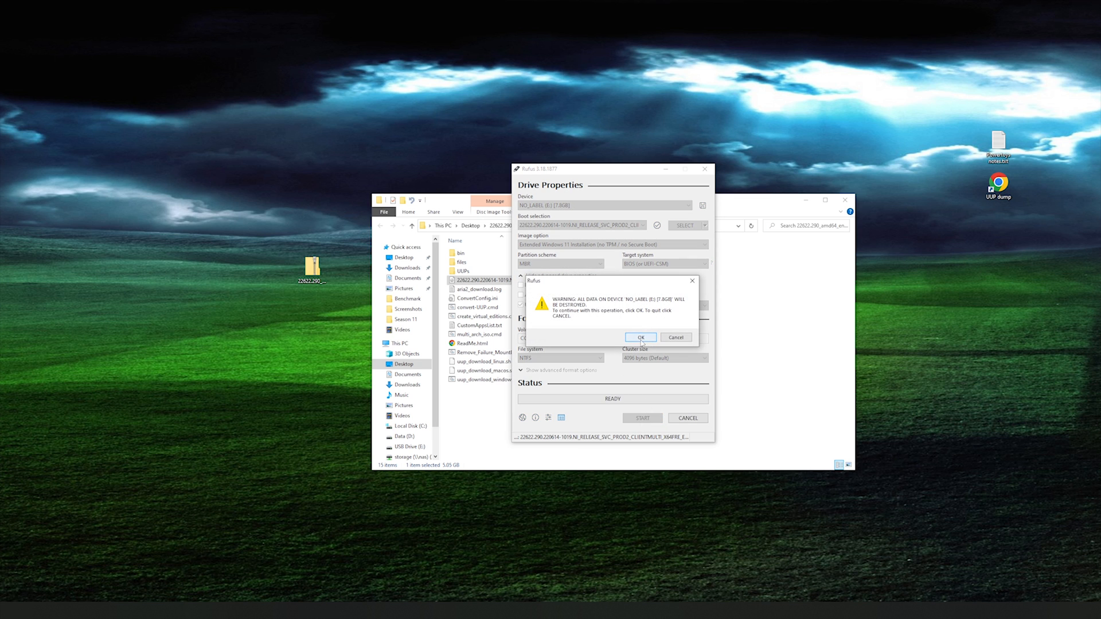
pyautogui.click(640, 337)
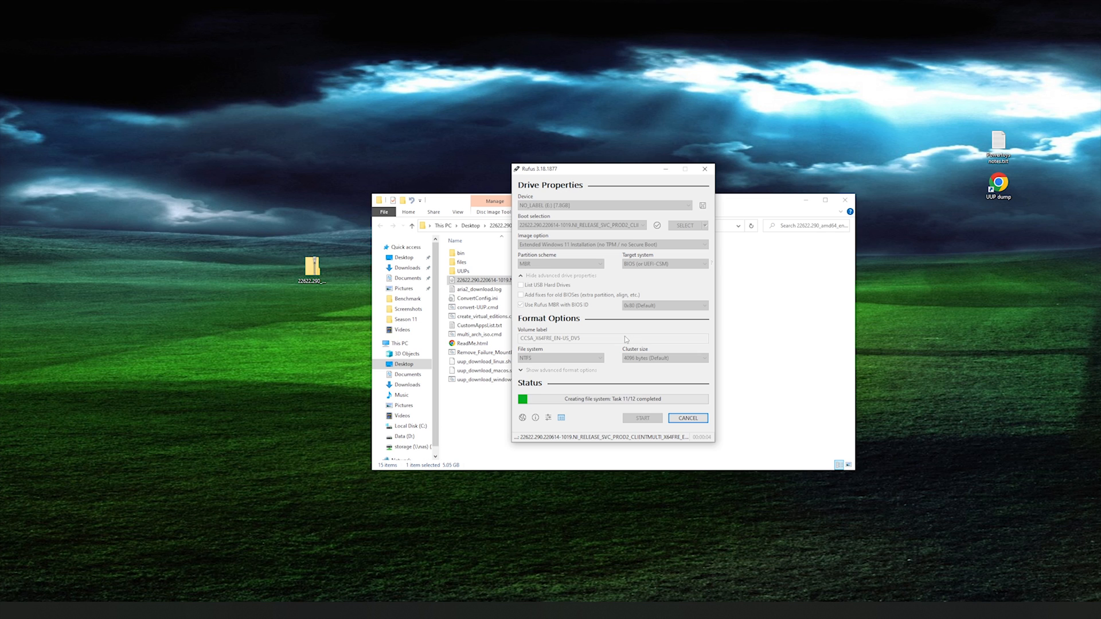